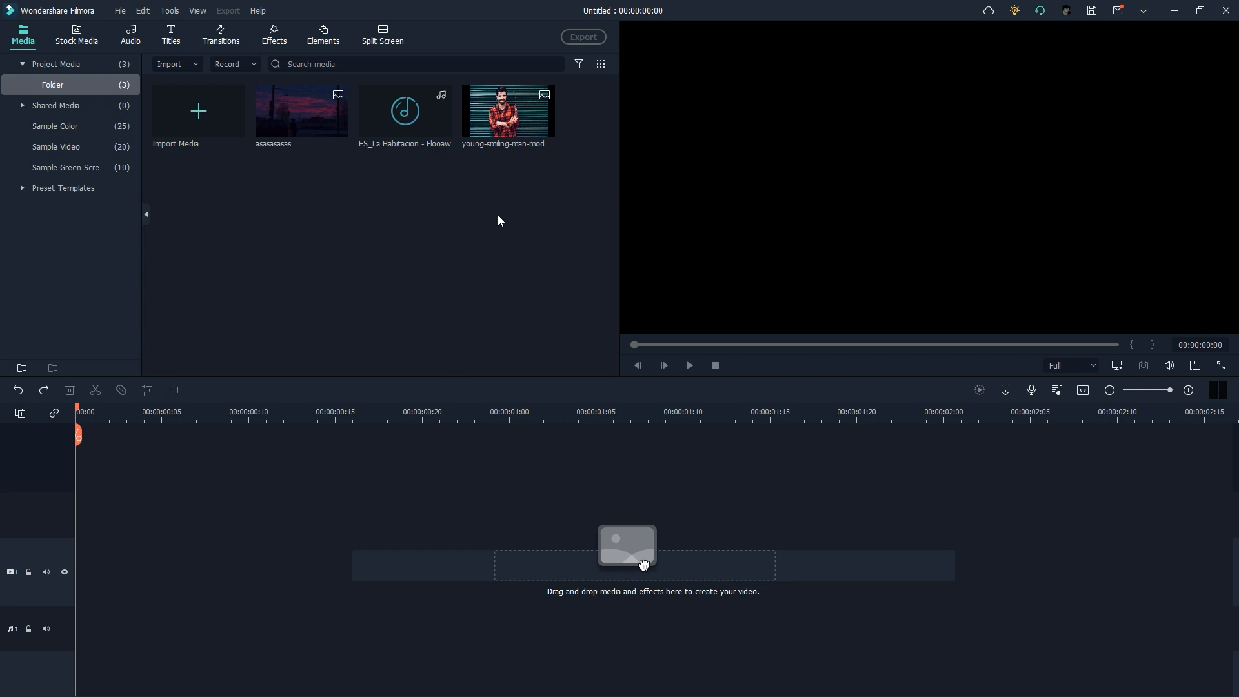
pyautogui.moveTo(349, 226)
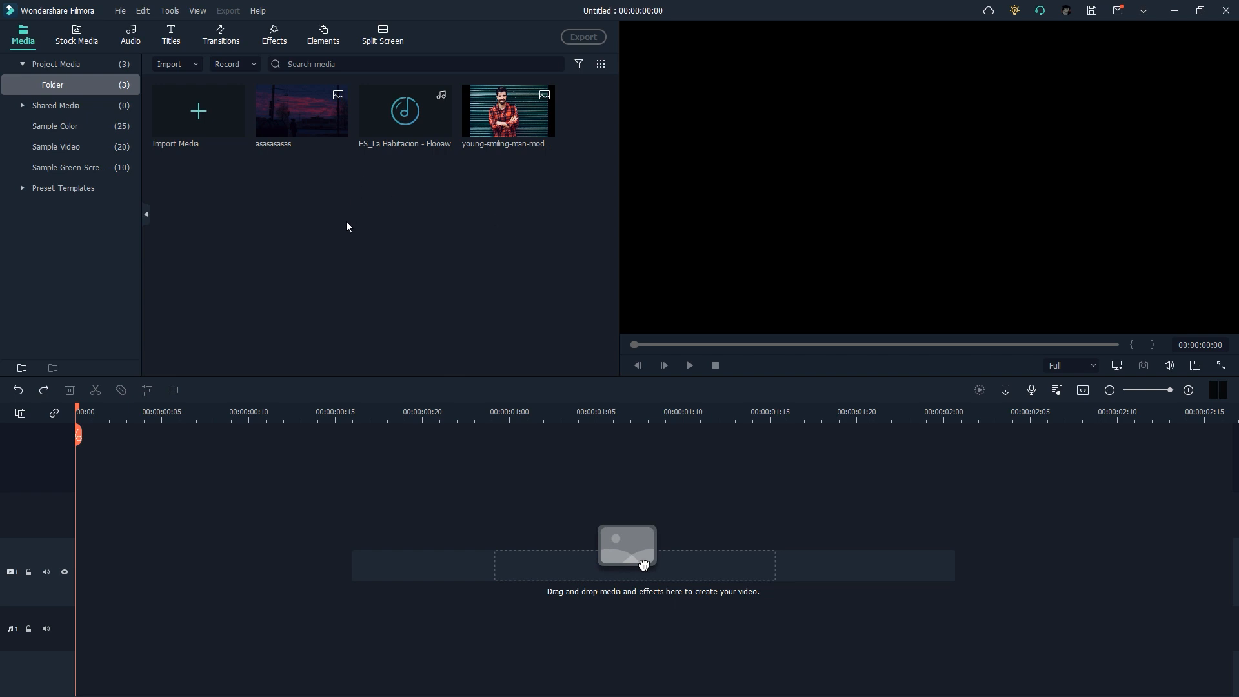
pyautogui.moveTo(326, 241)
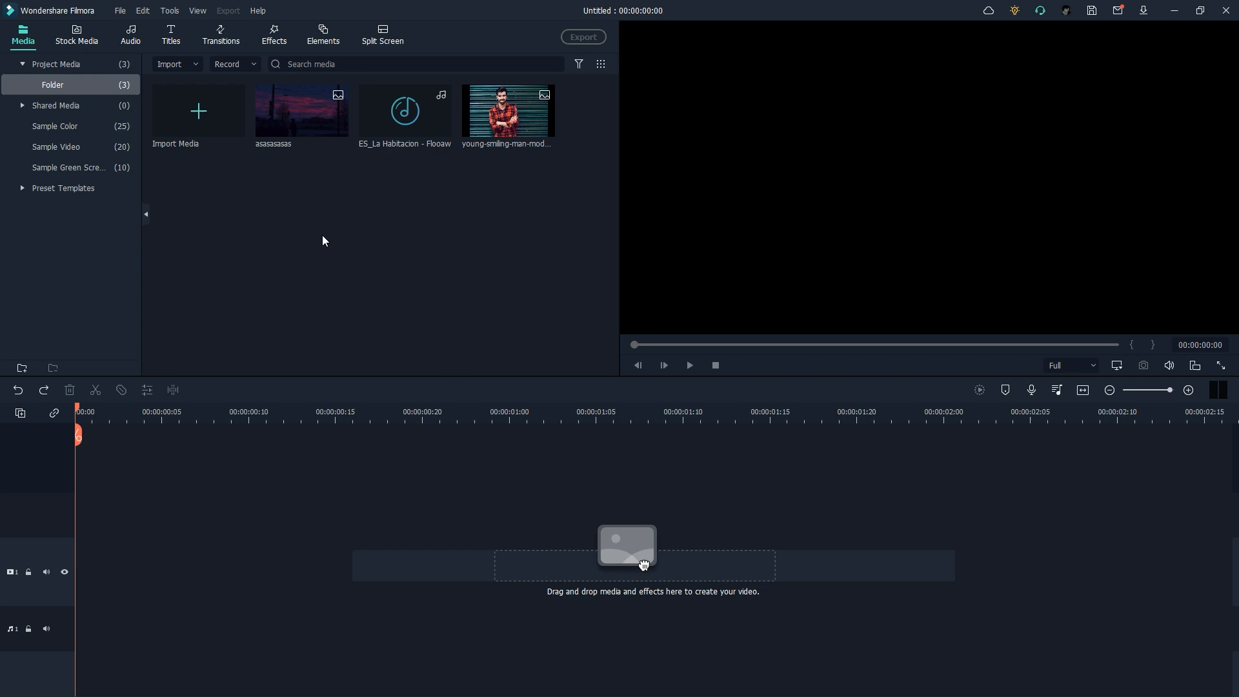
pyautogui.moveTo(310, 158)
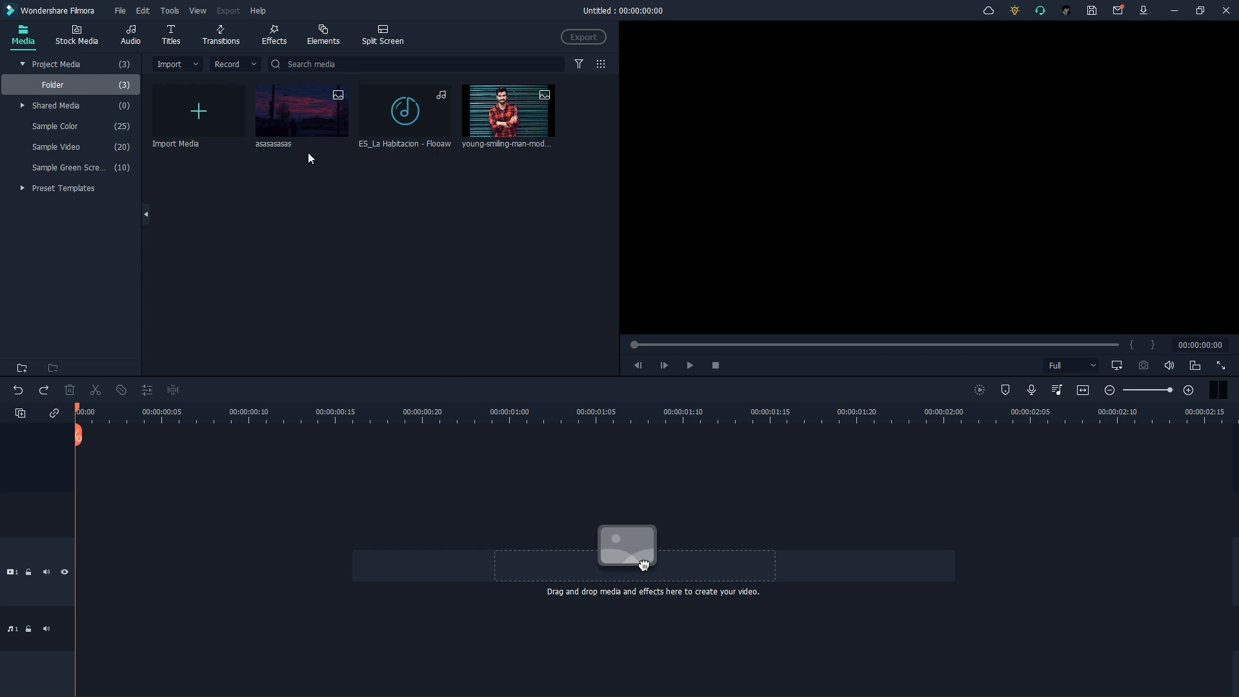
pyautogui.moveTo(403, 145)
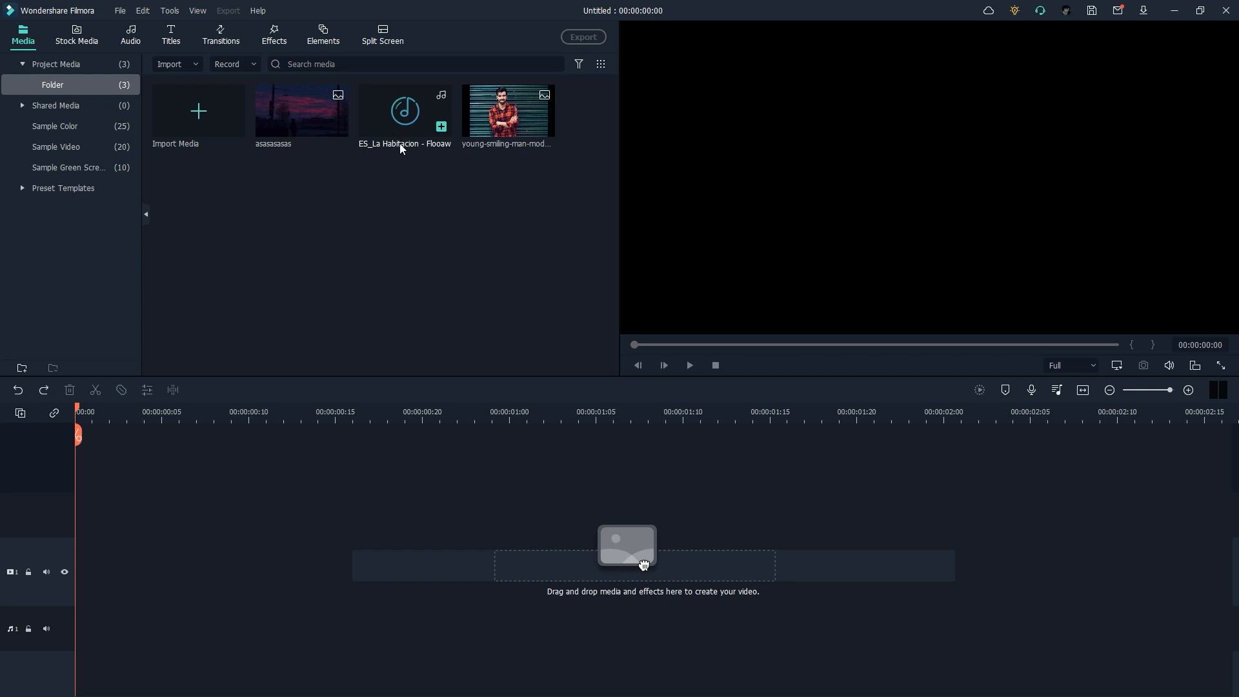
pyautogui.moveTo(507, 137)
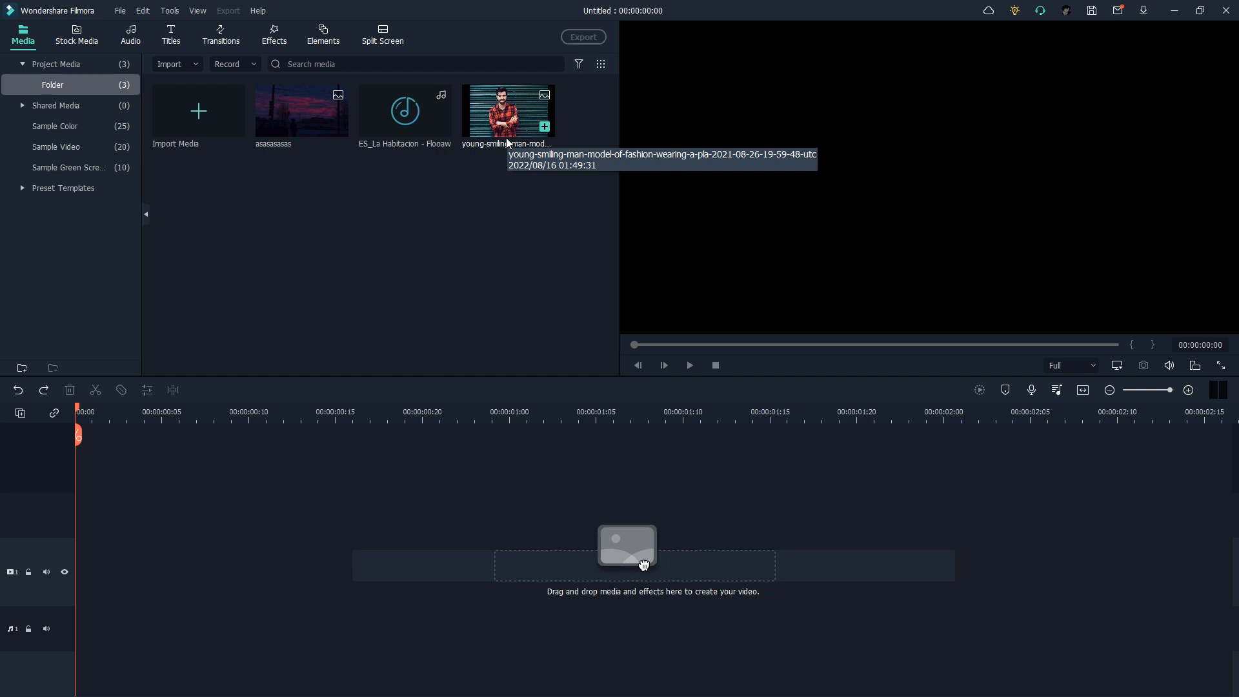
# - Append the ES_La Habitacion song to the timeline's audio track
pyautogui.click(405, 111)
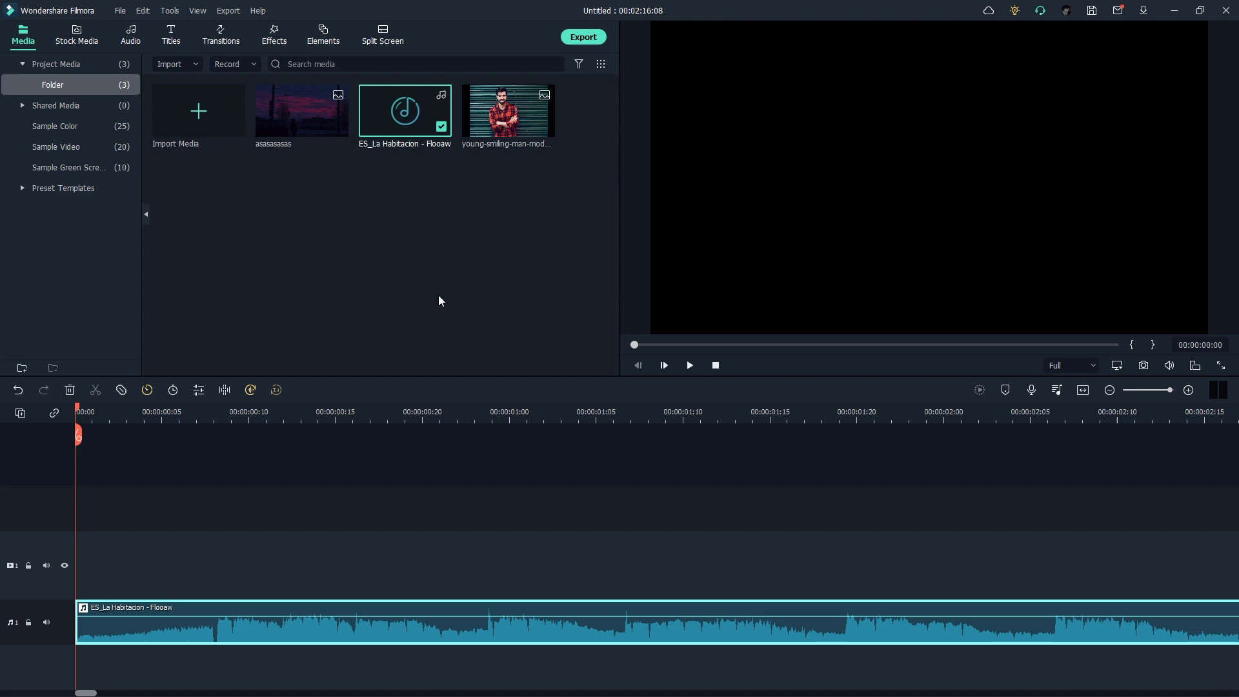
pyautogui.moveTo(402, 420)
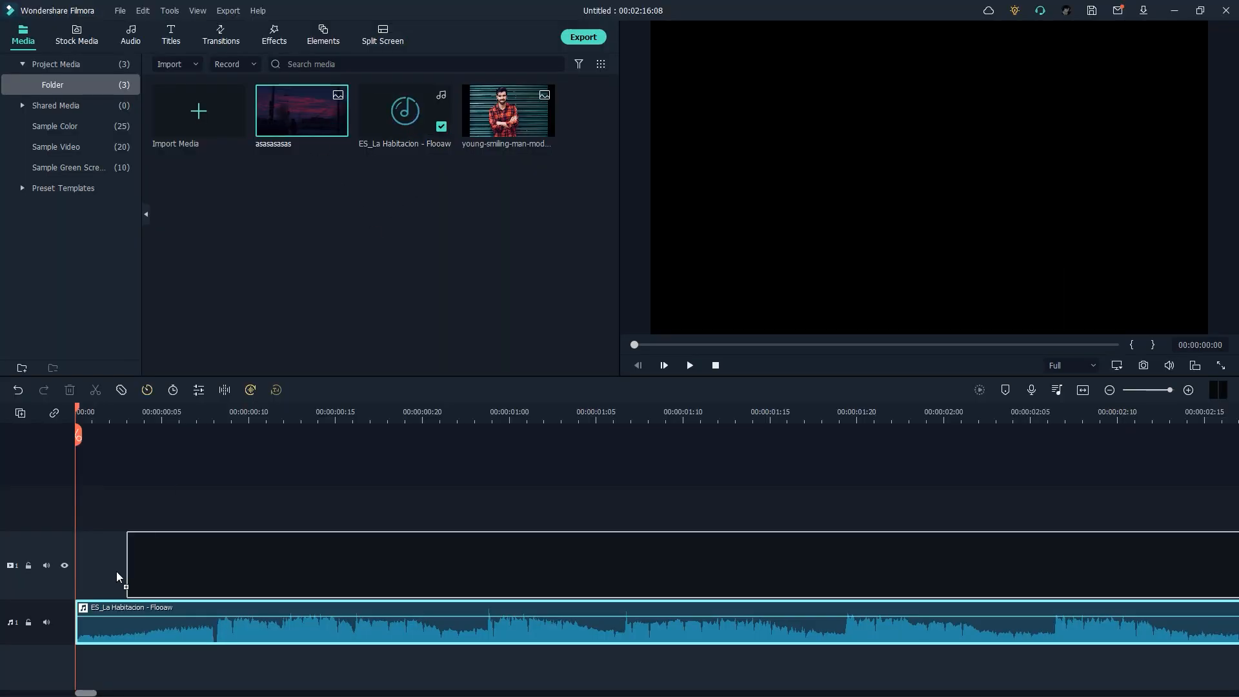
# - Place the asasasasas night-sky image on video track 1 above the song
pyautogui.moveTo(300, 111); pyautogui.dragTo(316, 561)
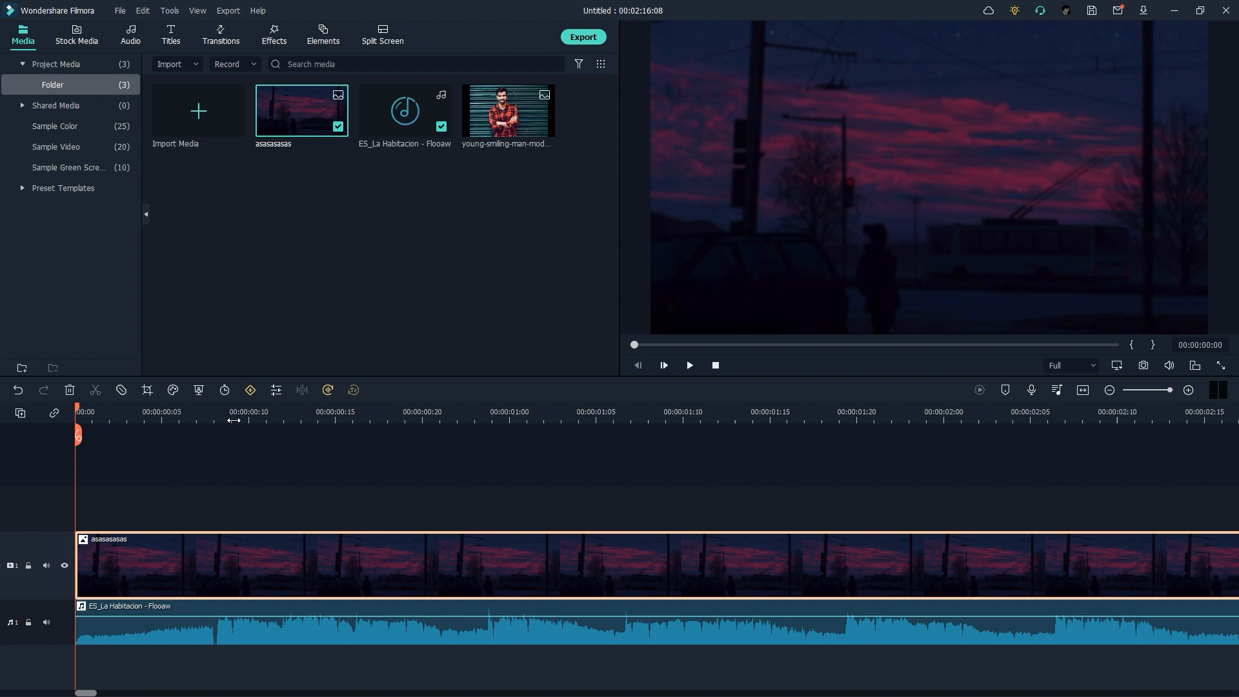
pyautogui.moveTo(851, 216)
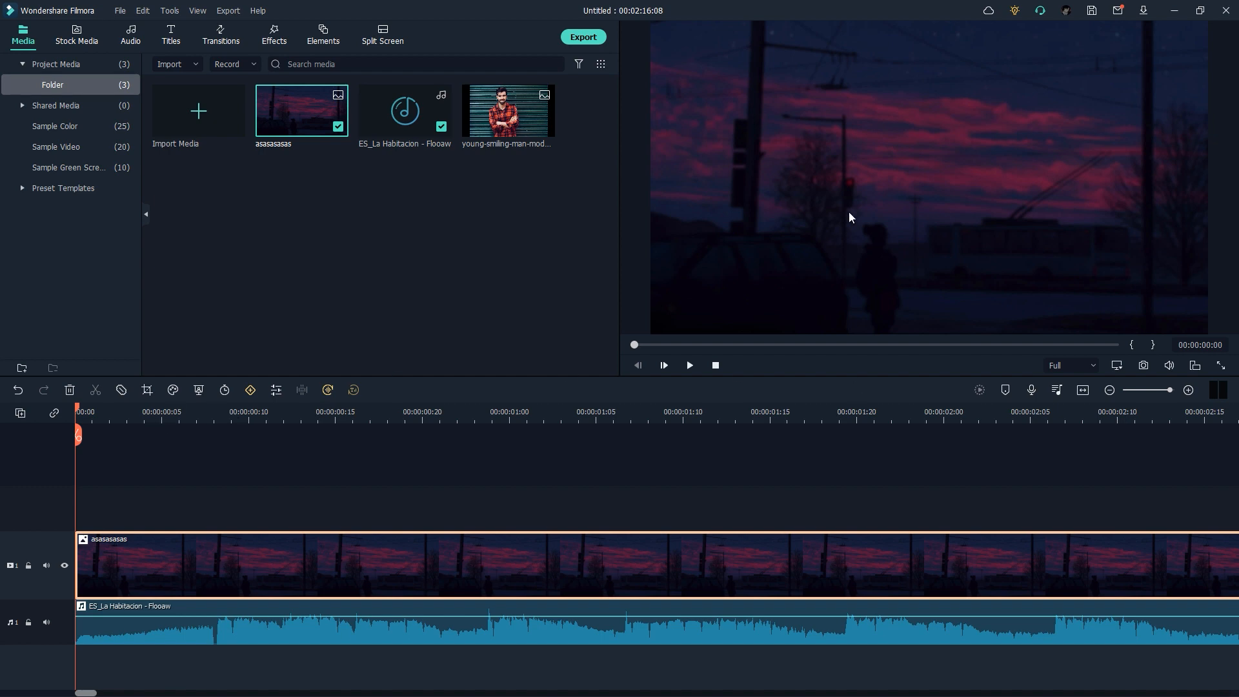
pyautogui.moveTo(260, 246)
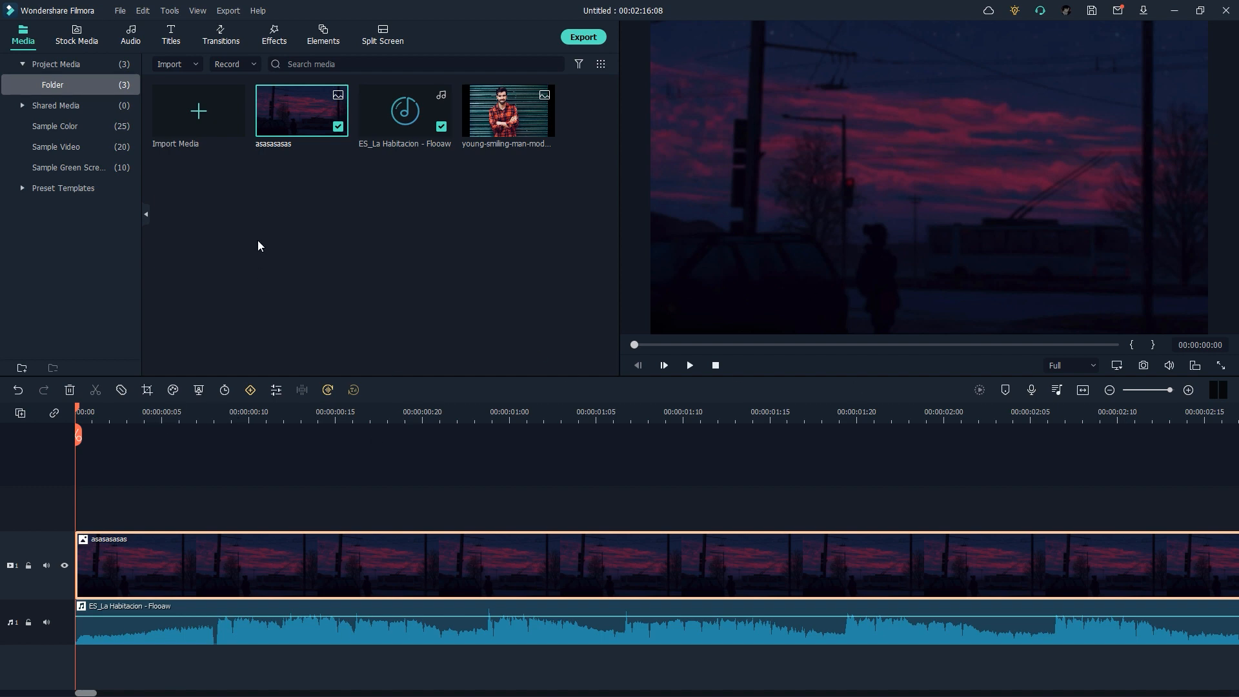
pyautogui.click(274, 34)
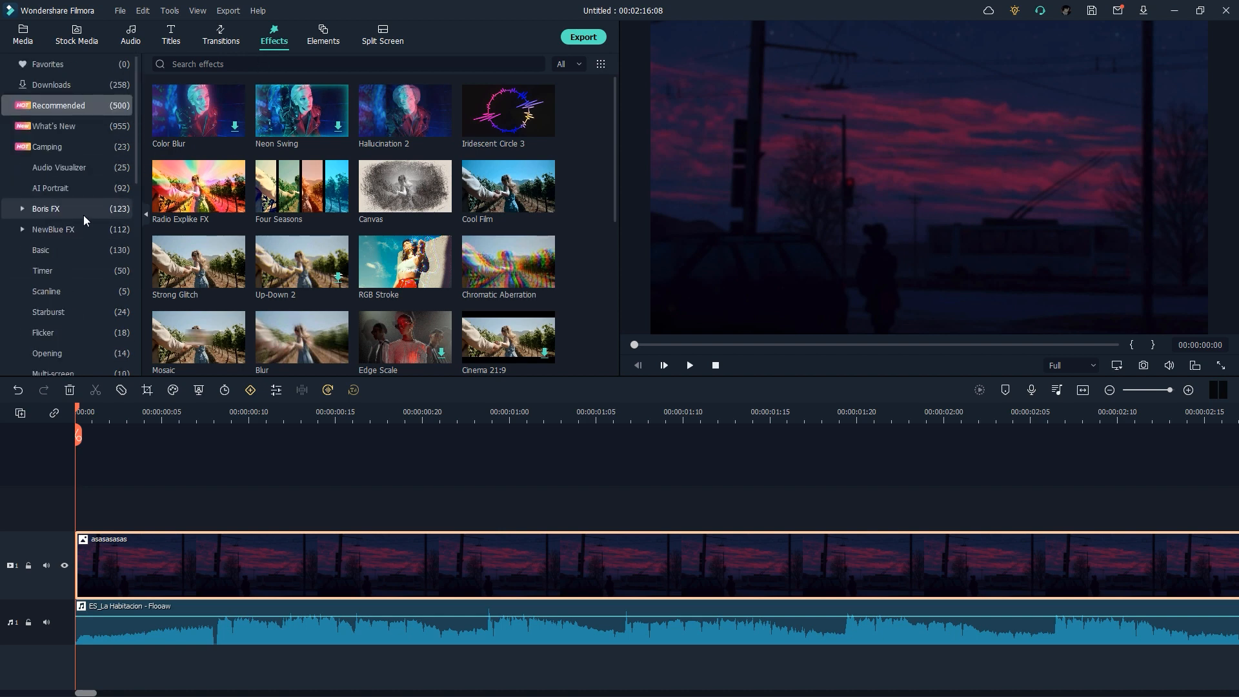
# - Show the Audio Visualizer category in the effects library
pyautogui.click(60, 166)
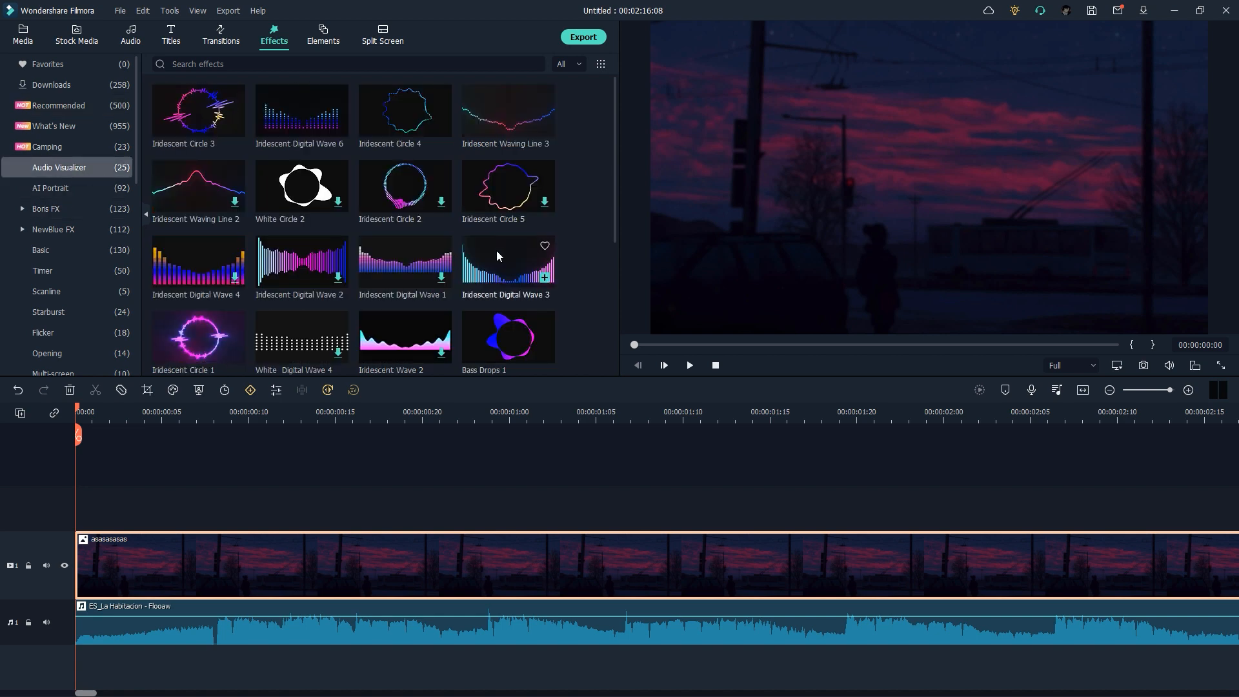
pyautogui.moveTo(566, 219)
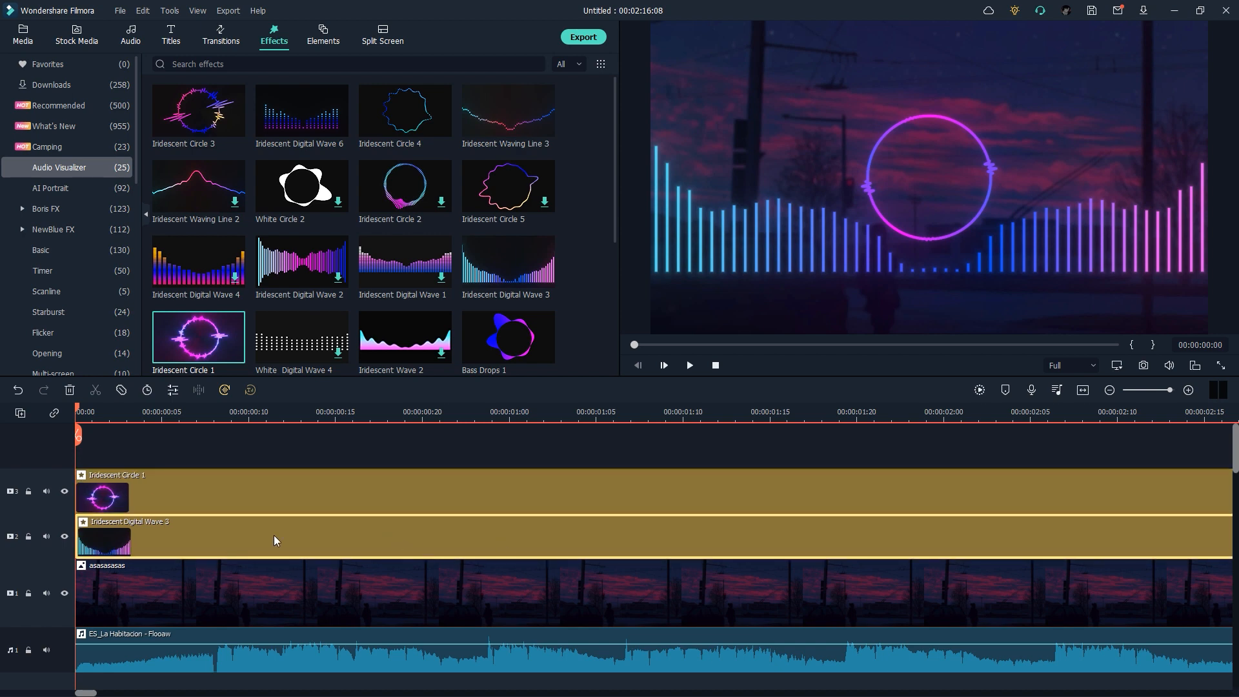
# - Lower Indescent Digital Wave 3's Position Y from 60 to about 49.5
pyautogui.doubleClick(103, 538)
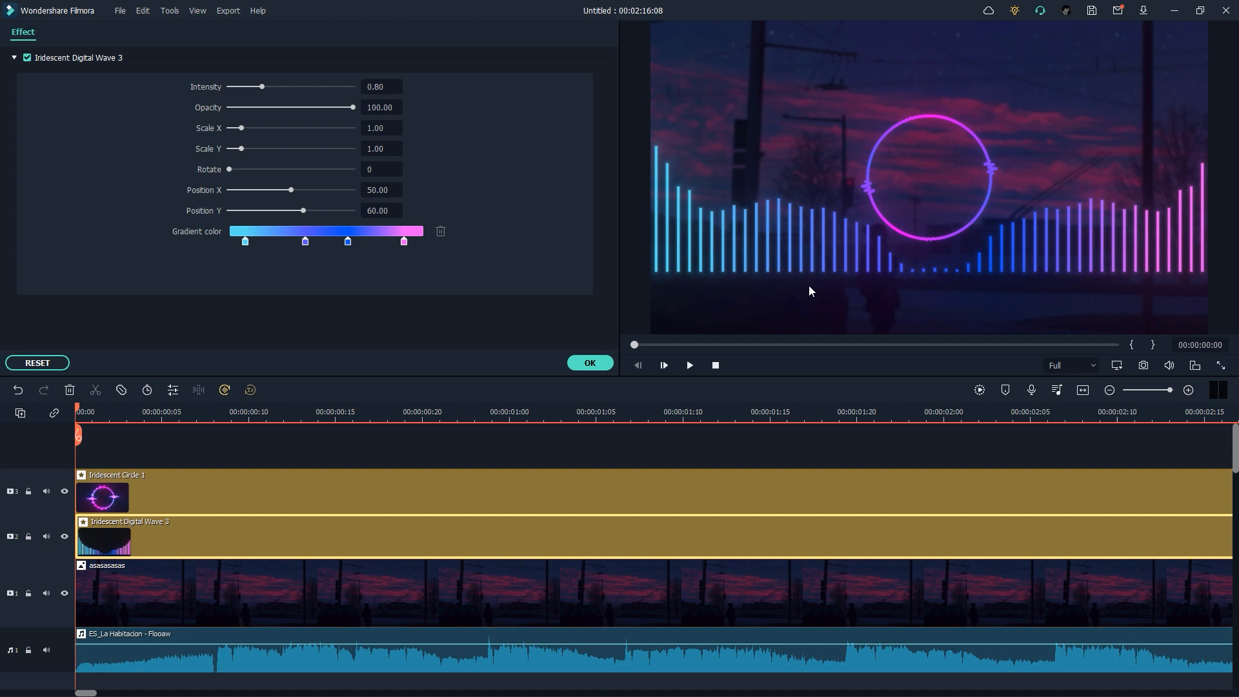
pyautogui.moveTo(965, 301)
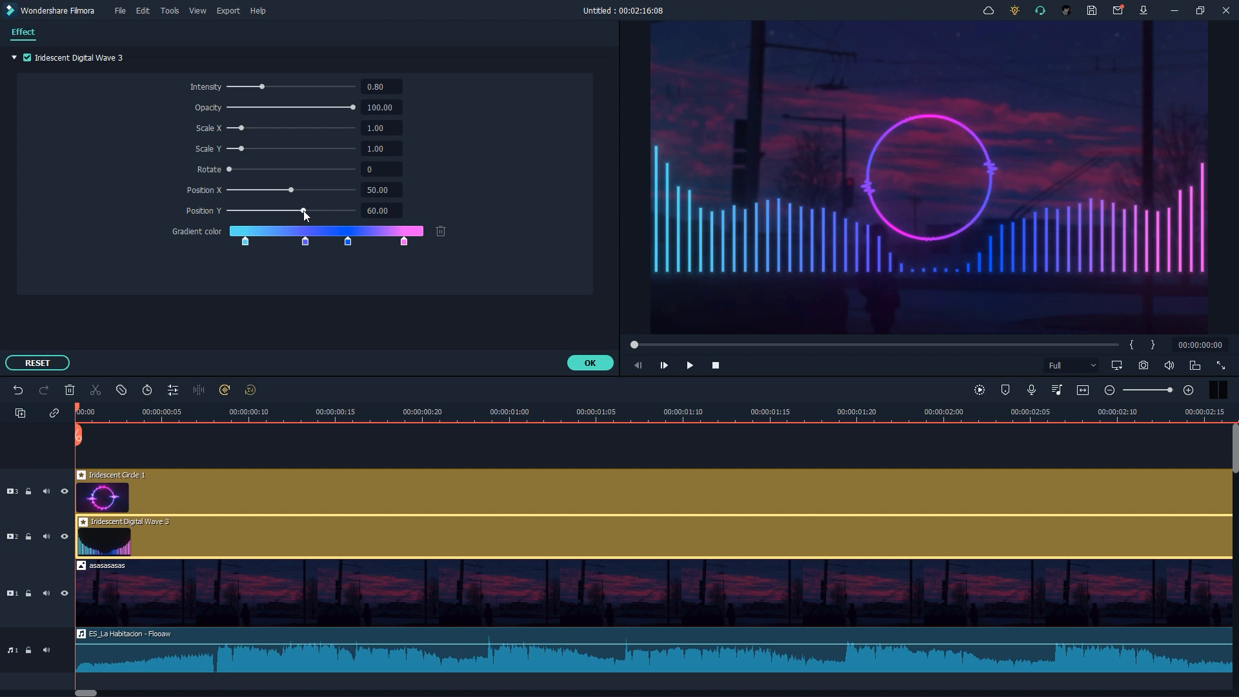
pyautogui.moveTo(303, 210); pyautogui.dragTo(290, 211)
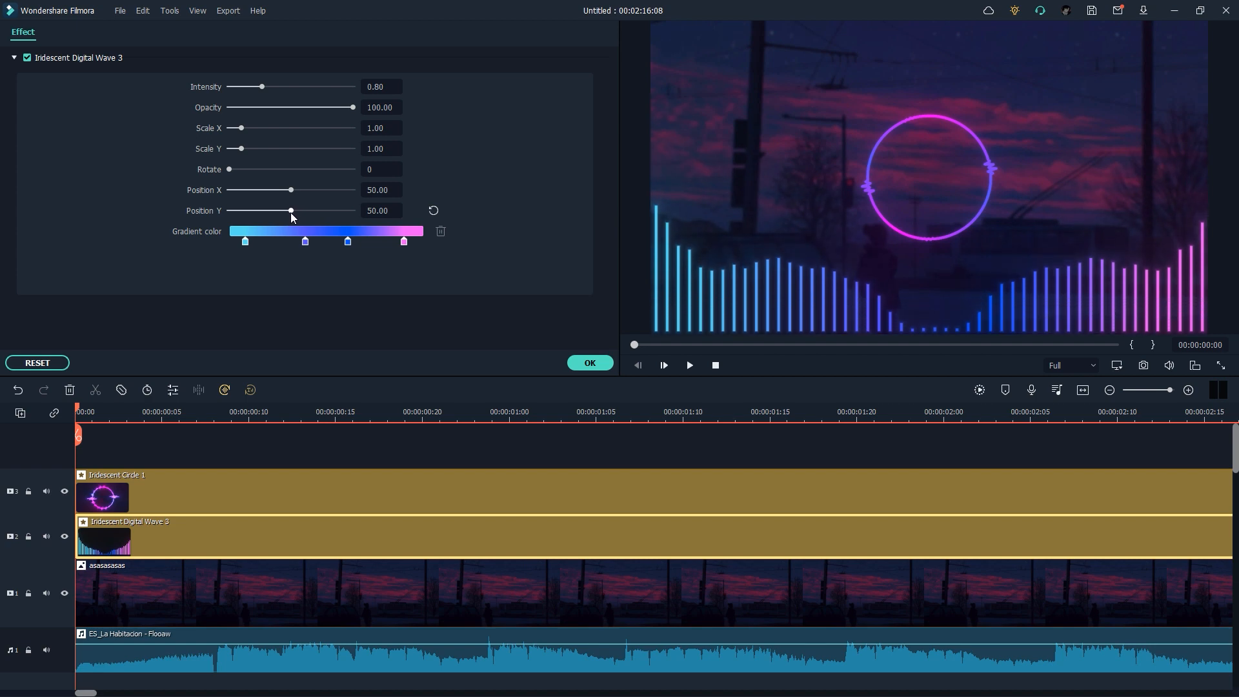
pyautogui.moveTo(290, 210); pyautogui.dragTo(289, 210)
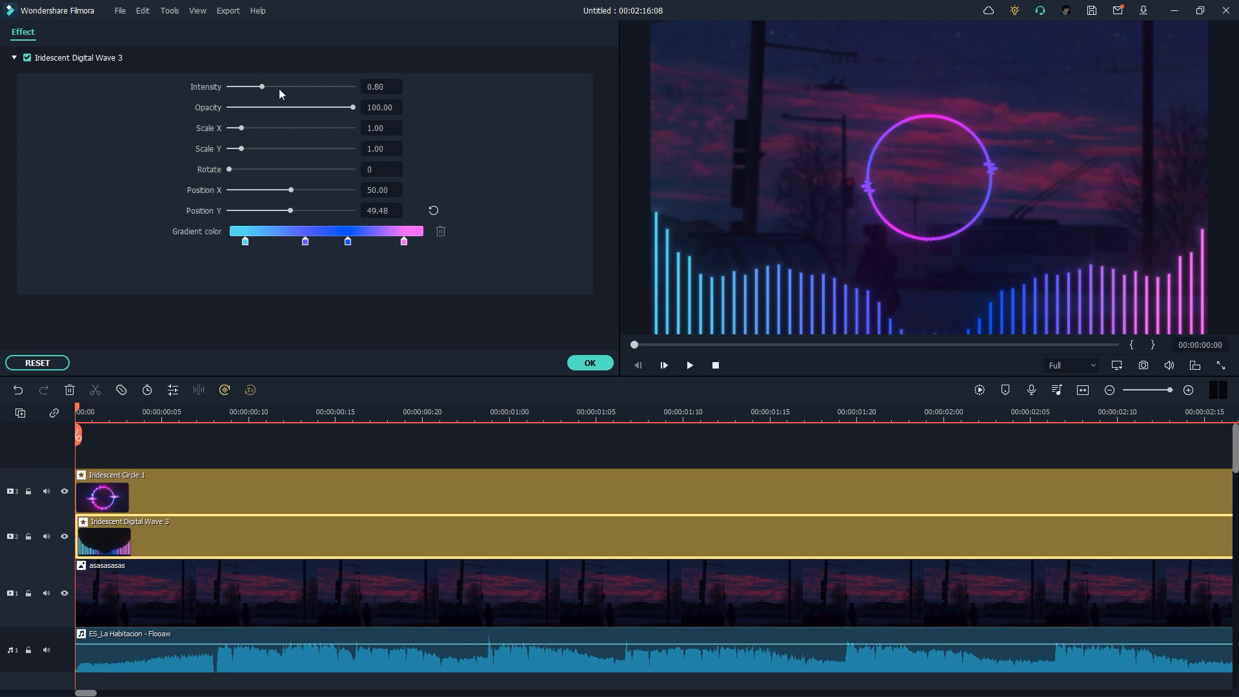
pyautogui.moveTo(1161, 297)
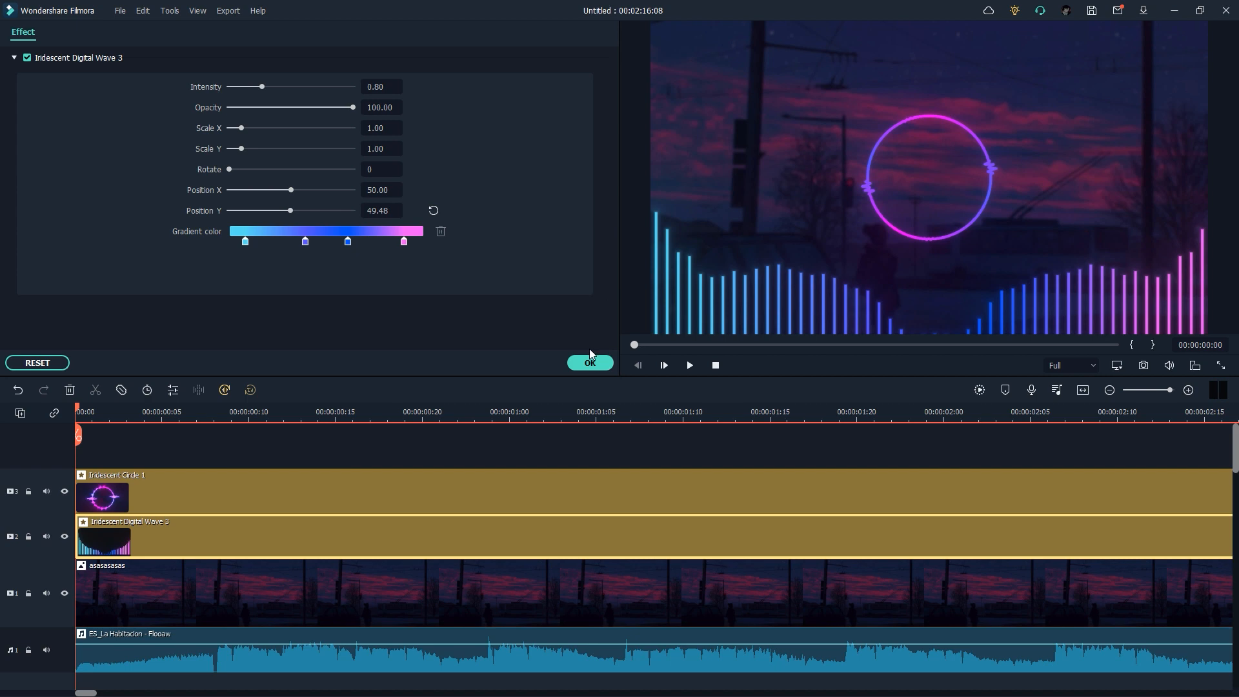
# - Confirm the digital wave settings with OK, leaving the bars at the bottom edge
pyautogui.click(590, 362)
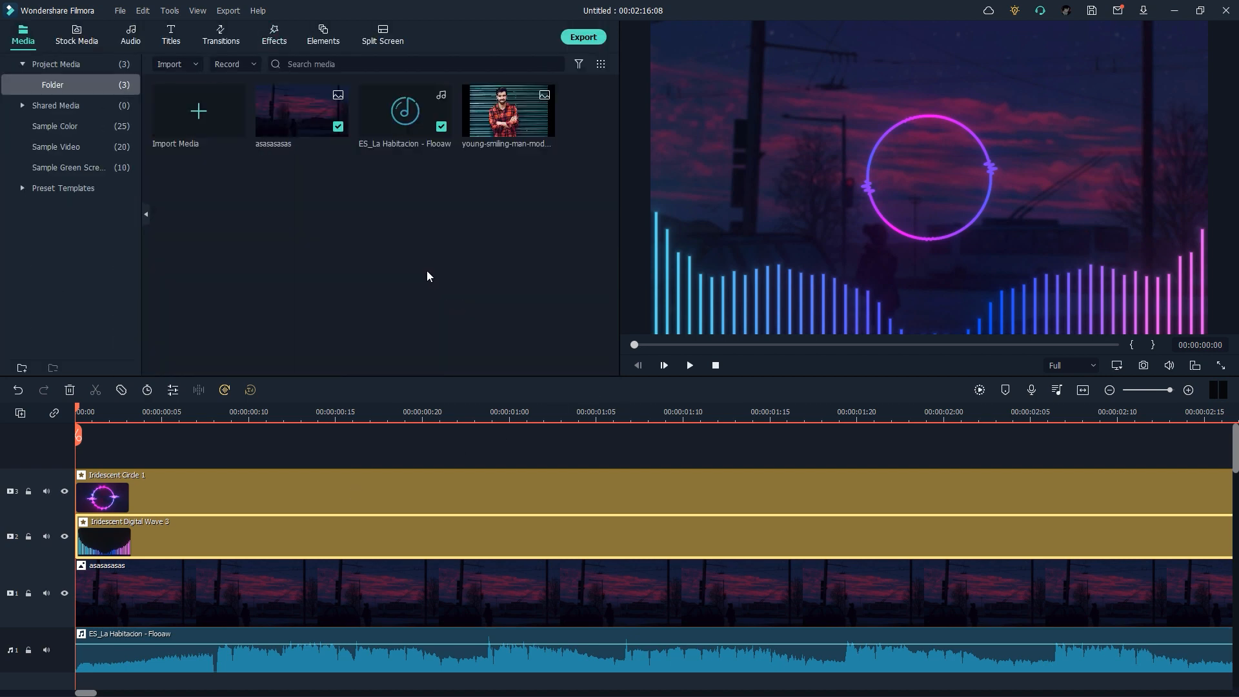
pyautogui.moveTo(311, 506)
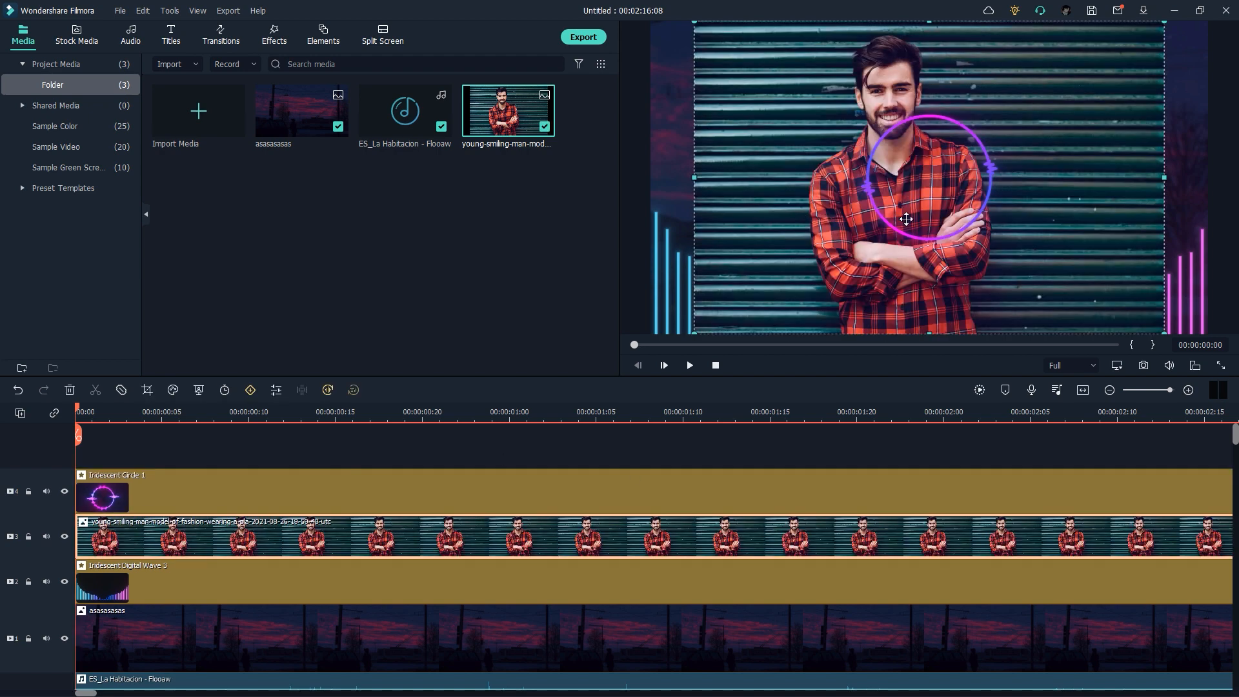
pyautogui.moveTo(929, 98)
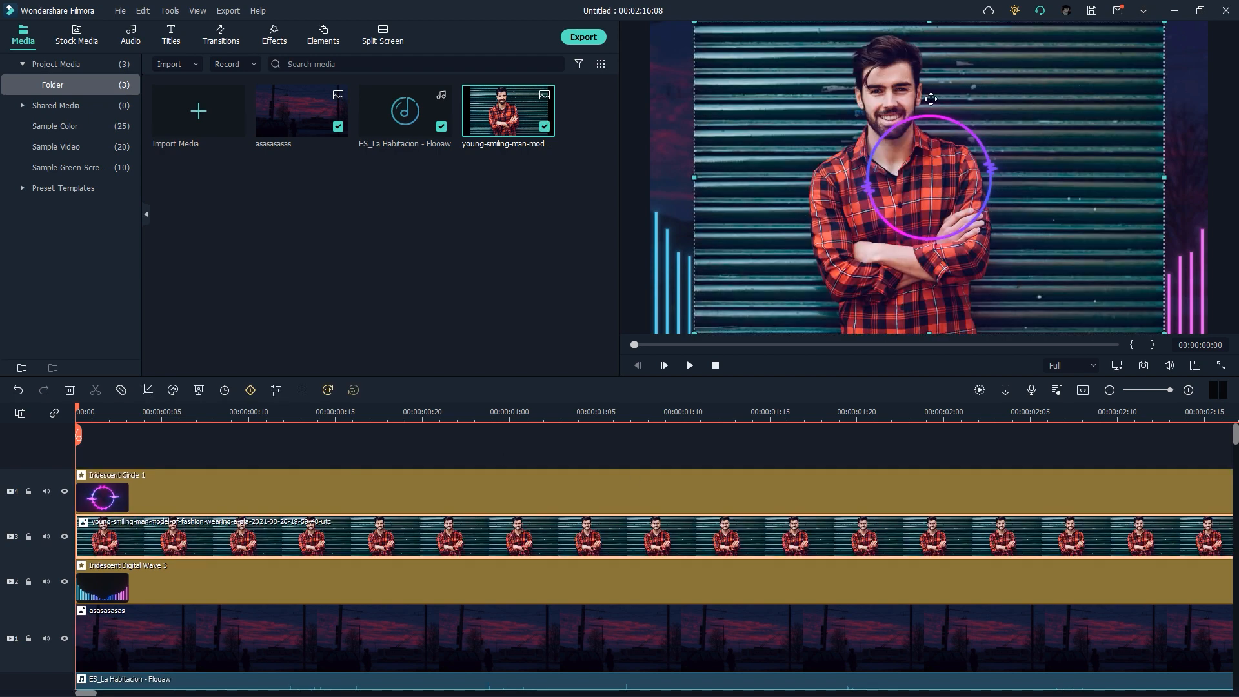
pyautogui.moveTo(958, 214)
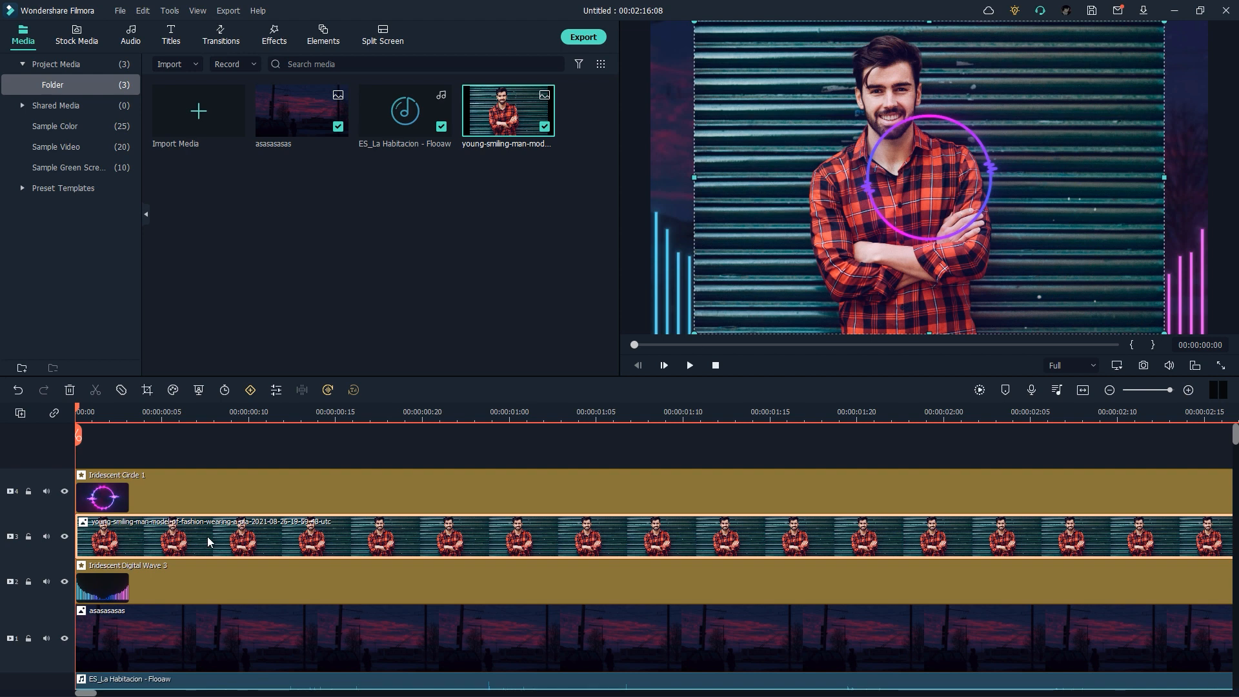
# - Shrink the smiling man portrait to 65% scale via its Transform settings
pyautogui.doubleClick(209, 542)
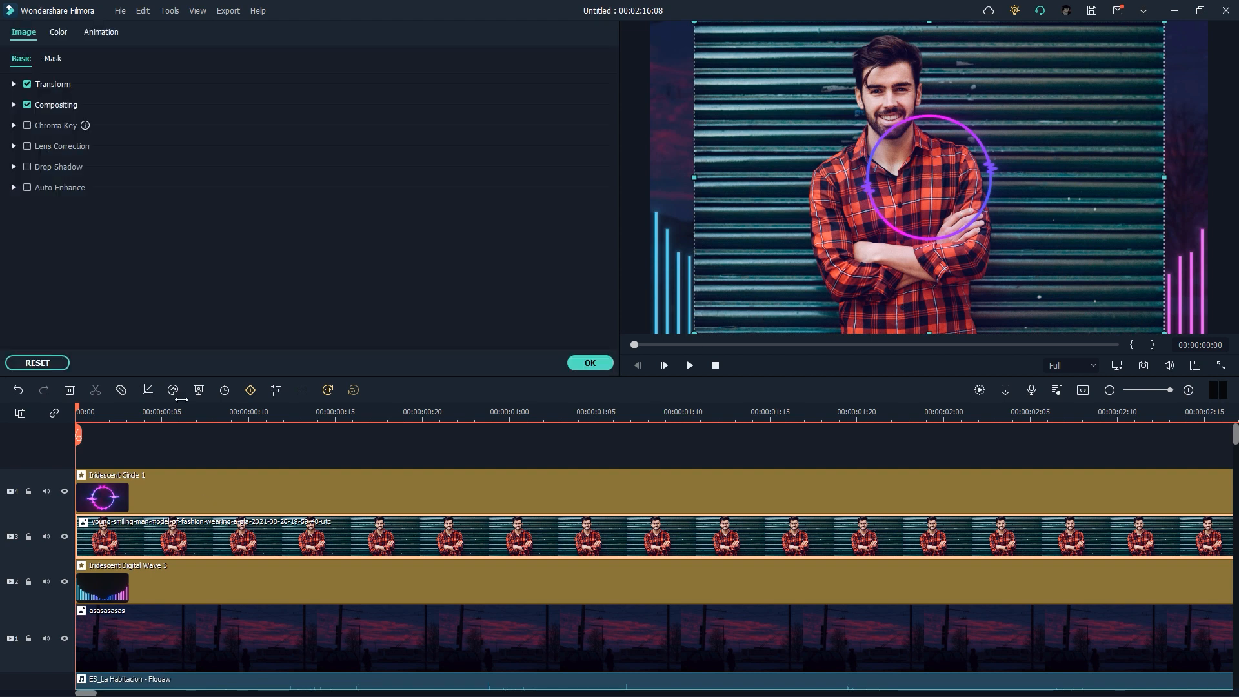
pyautogui.click(26, 84)
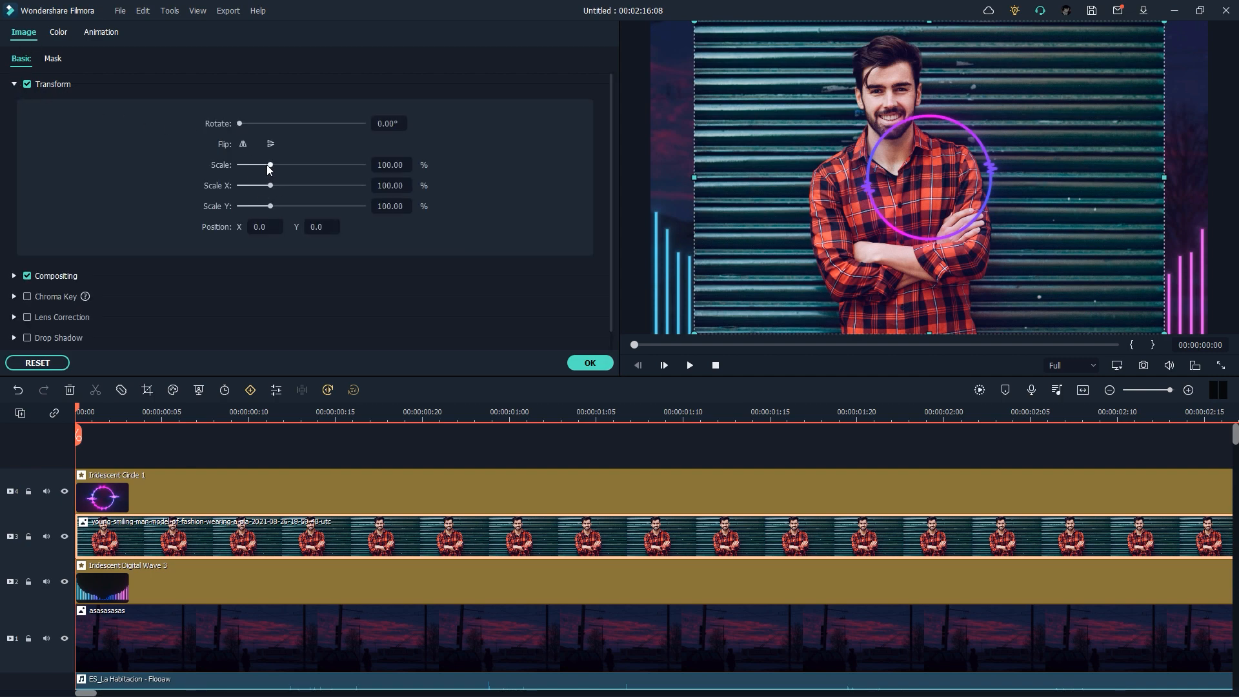
pyautogui.moveTo(268, 164); pyautogui.dragTo(249, 164)
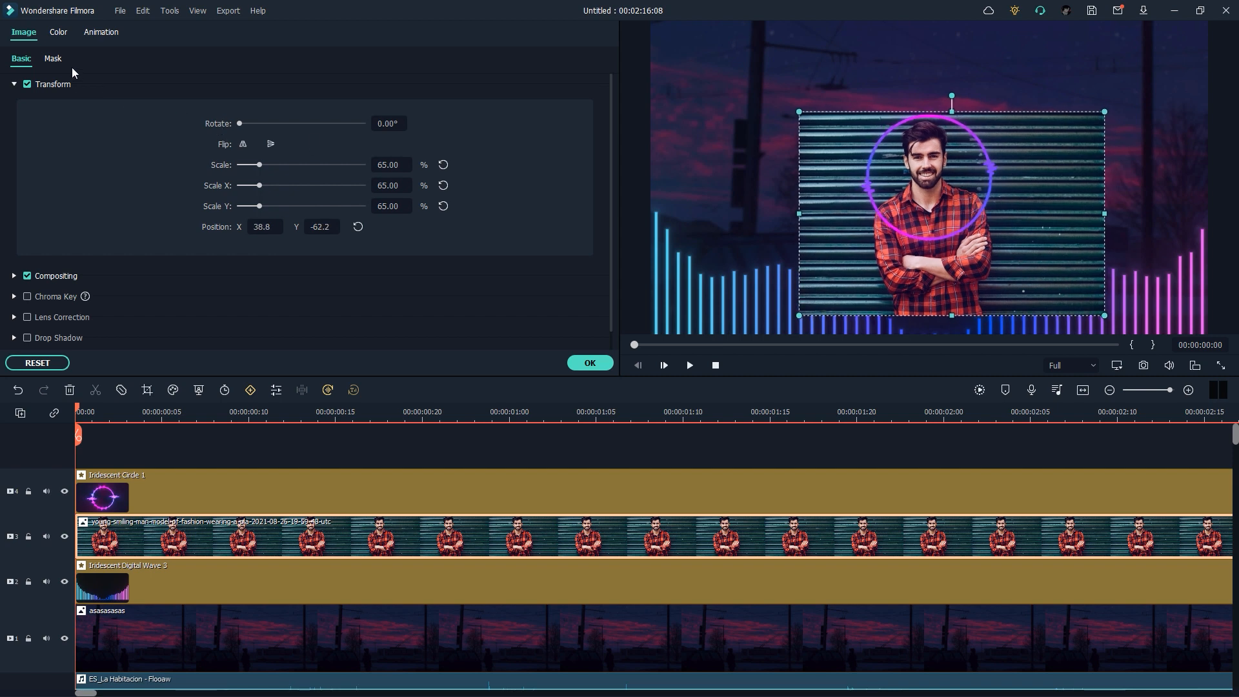
# - Apply a Circle mask to the portrait so the man shows within the ring
pyautogui.click(51, 58)
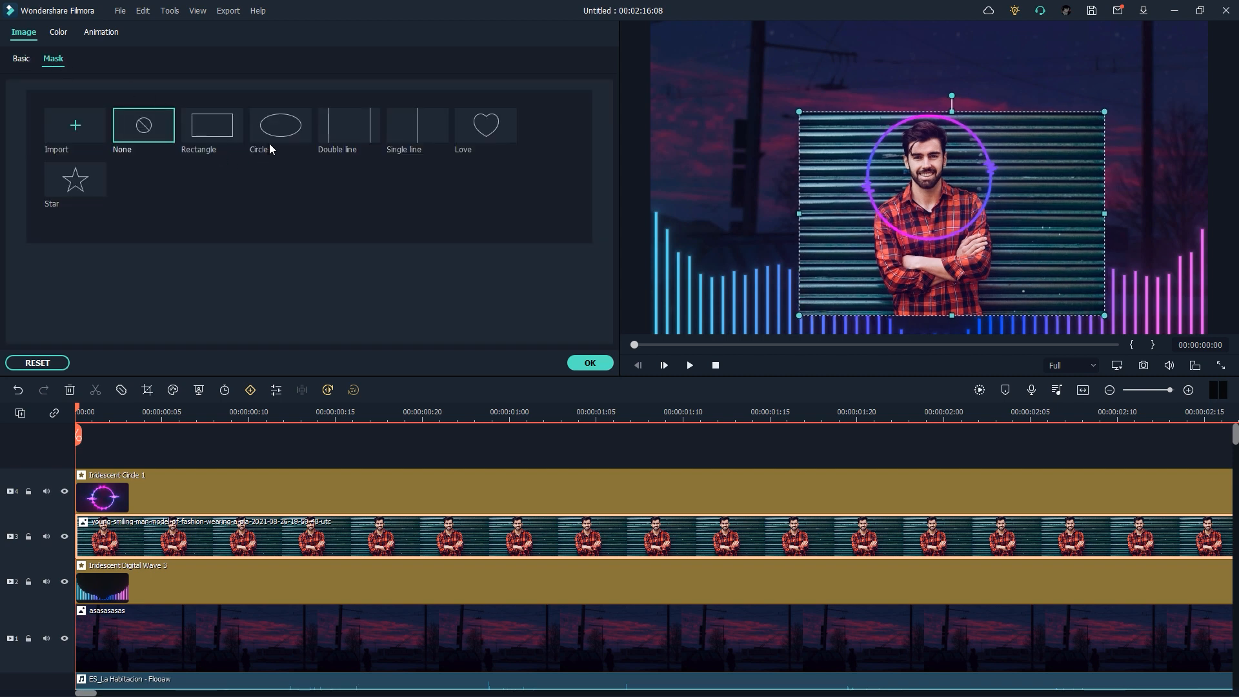
pyautogui.click(279, 126)
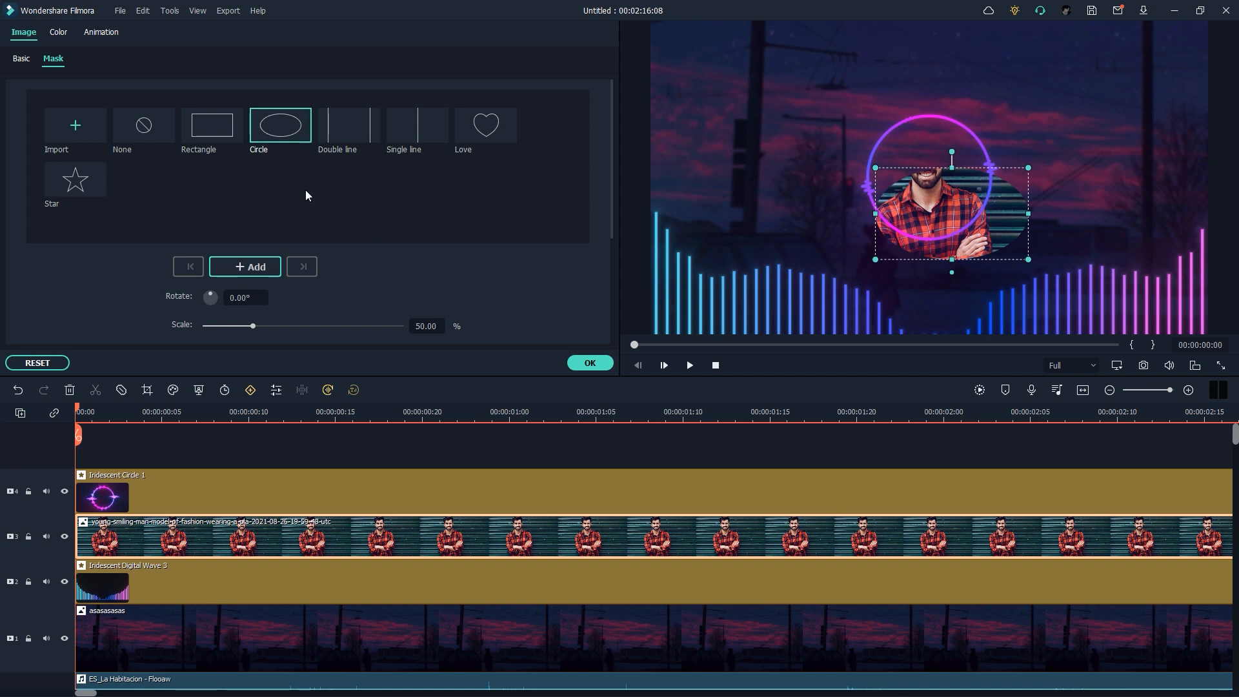
pyautogui.scroll(-3)
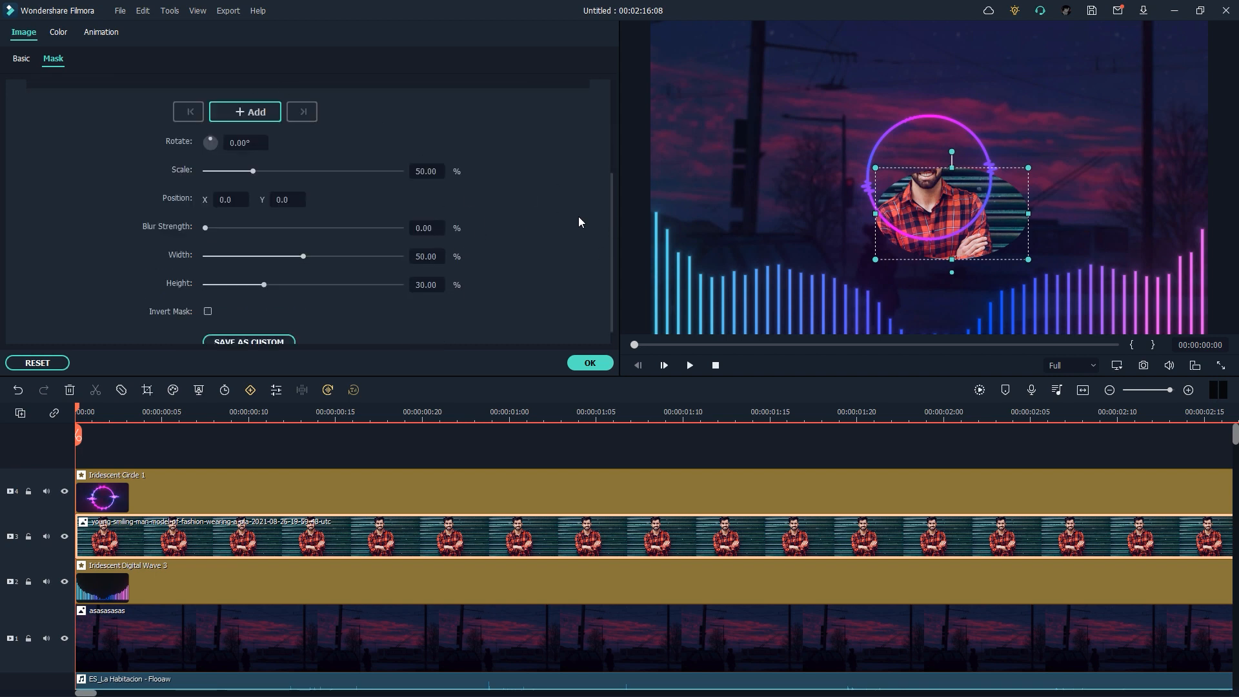
pyautogui.moveTo(953, 166)
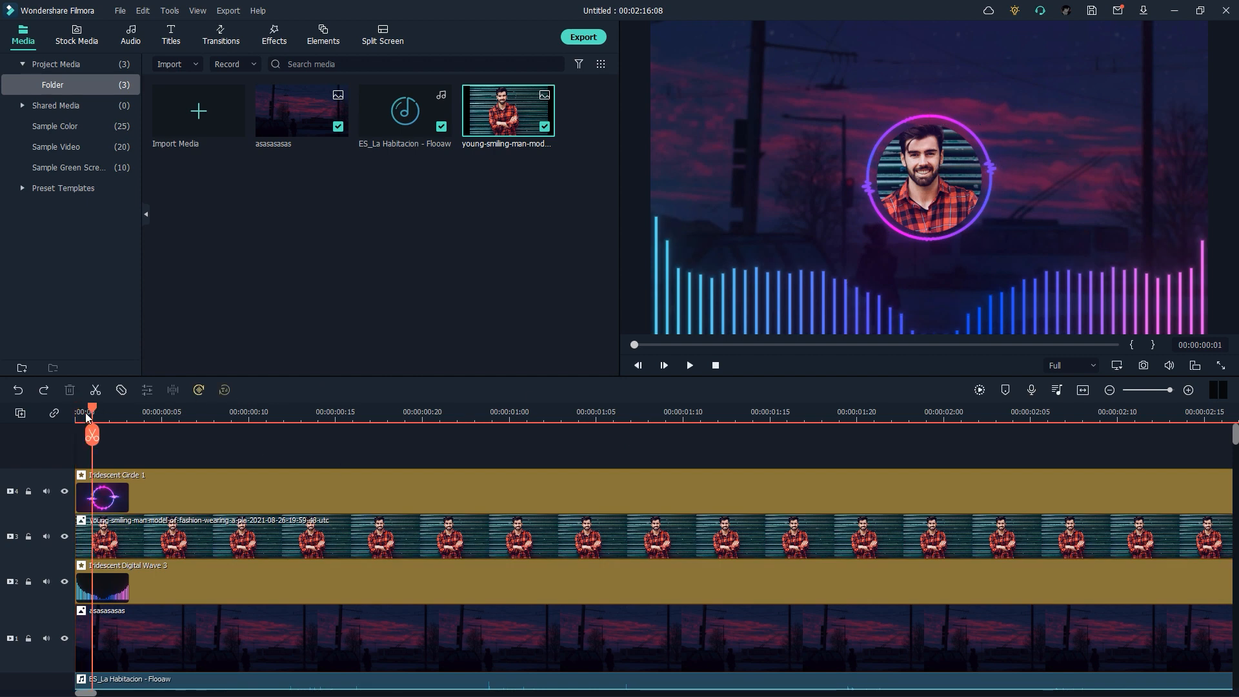
# - Add the Default Title 'YOUR TITLE HERE' on a new top track over the song
pyautogui.click(689, 365)
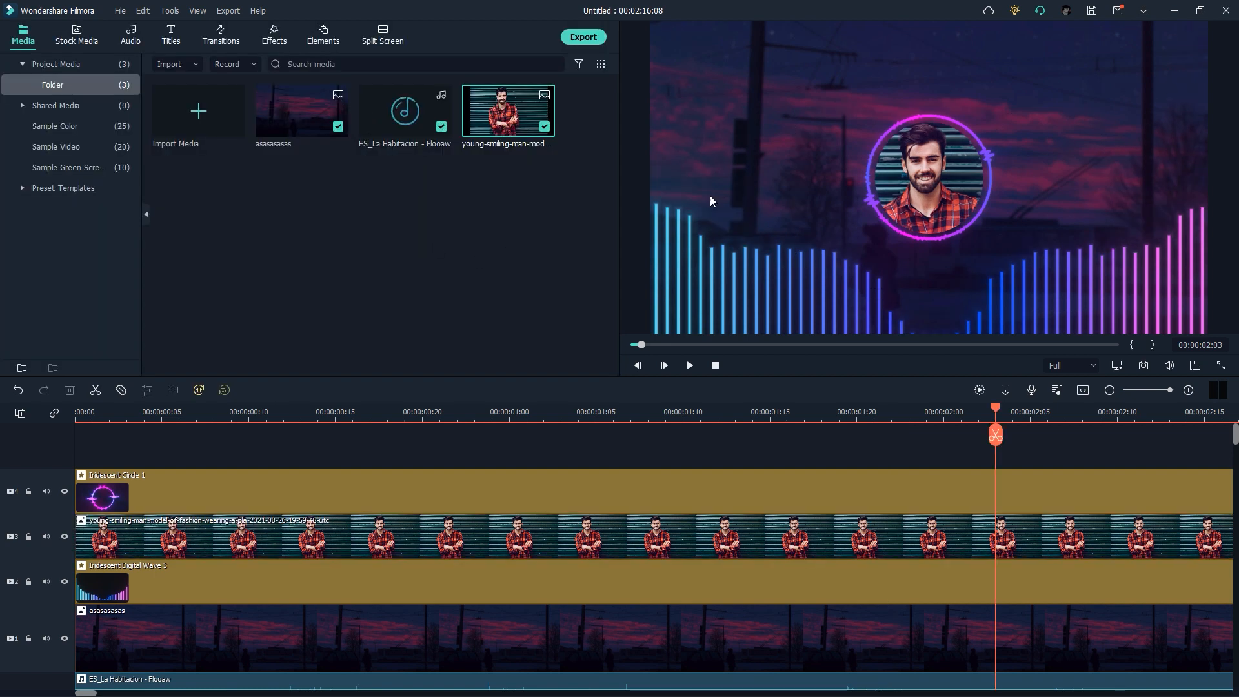
pyautogui.click(169, 36)
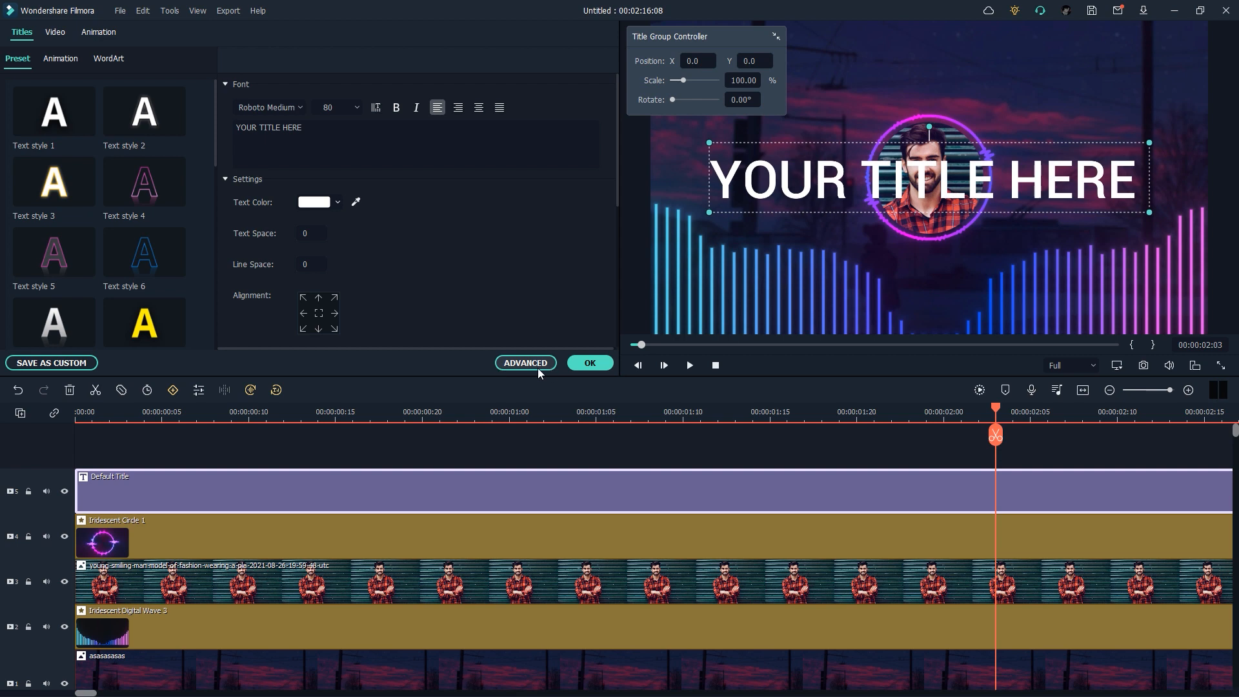
# - Make the title read SONG NAME in Montserrat Bold using the advanced editor
pyautogui.click(525, 362)
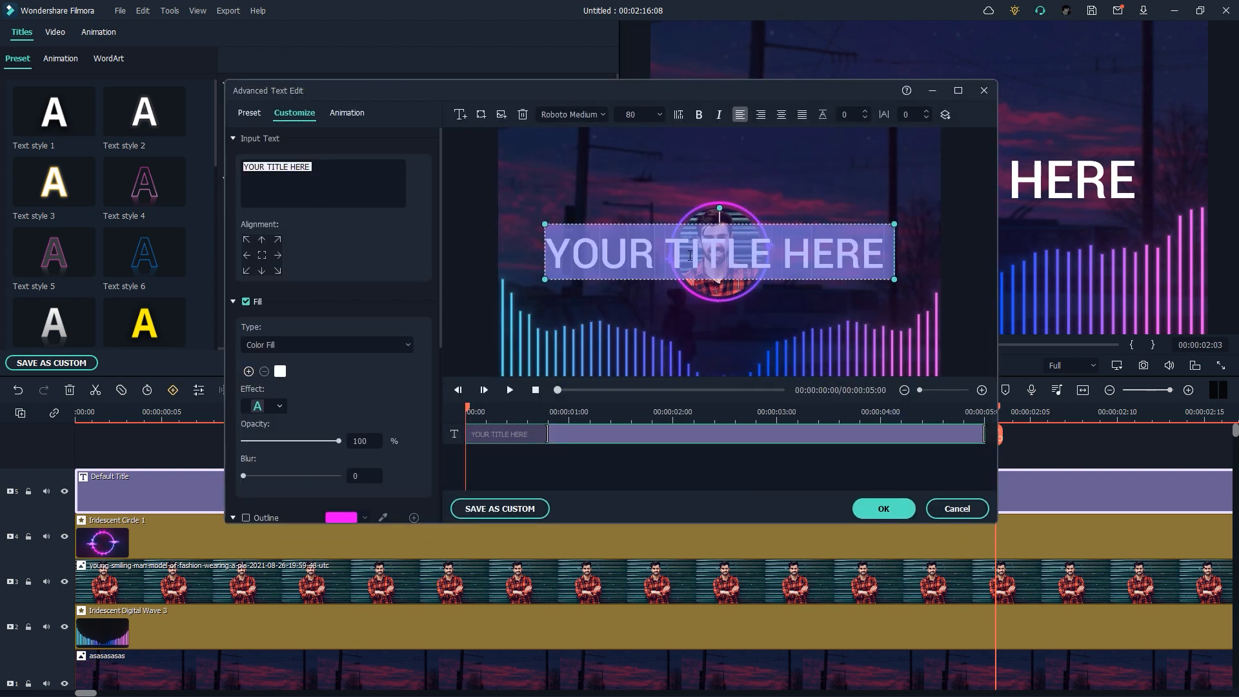
pyautogui.write('SON')
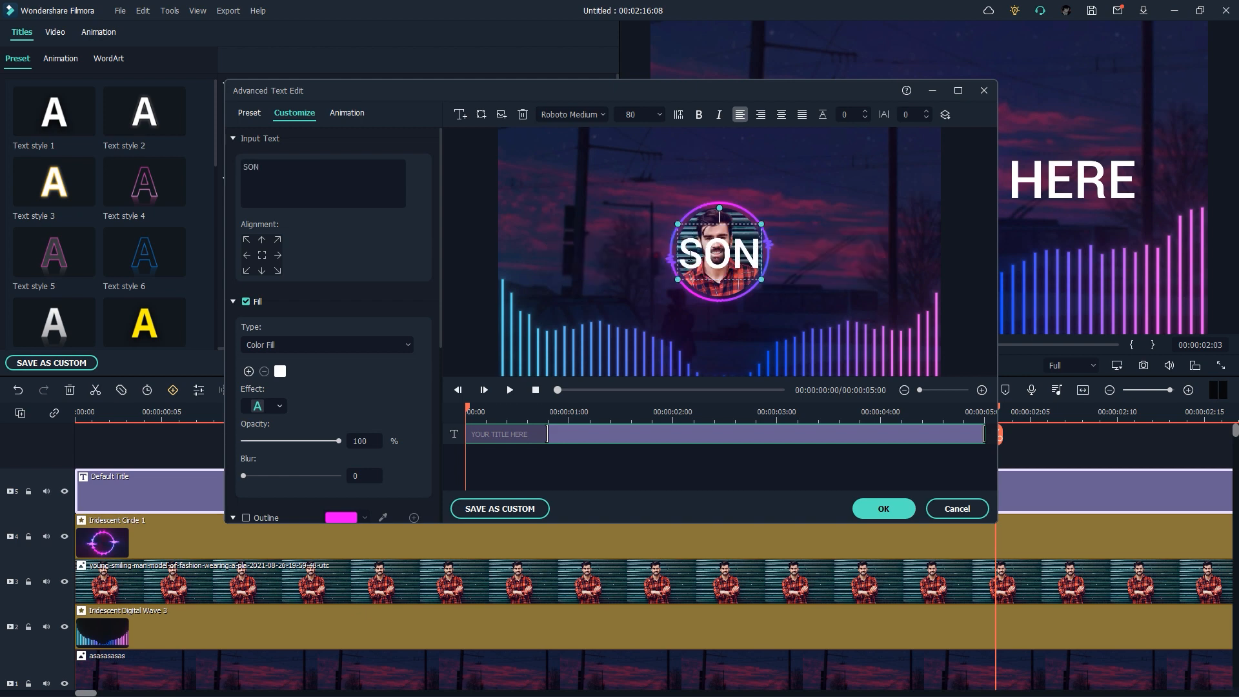
pyautogui.click(572, 114)
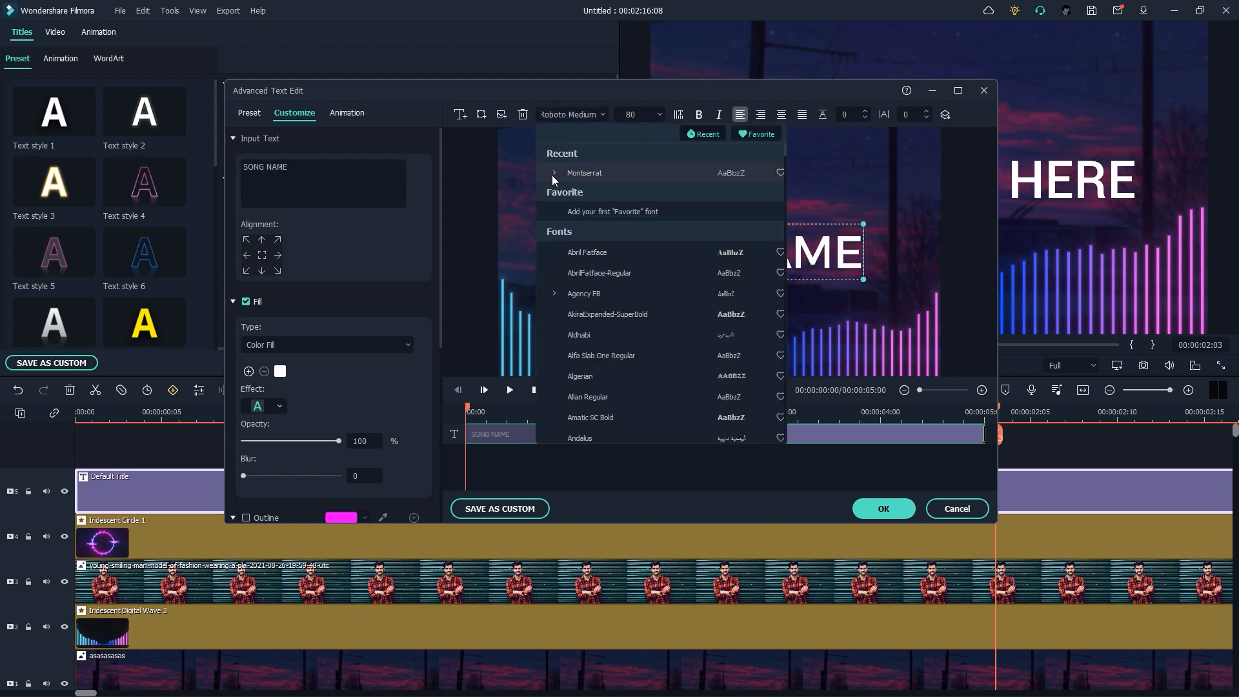
pyautogui.click(553, 173)
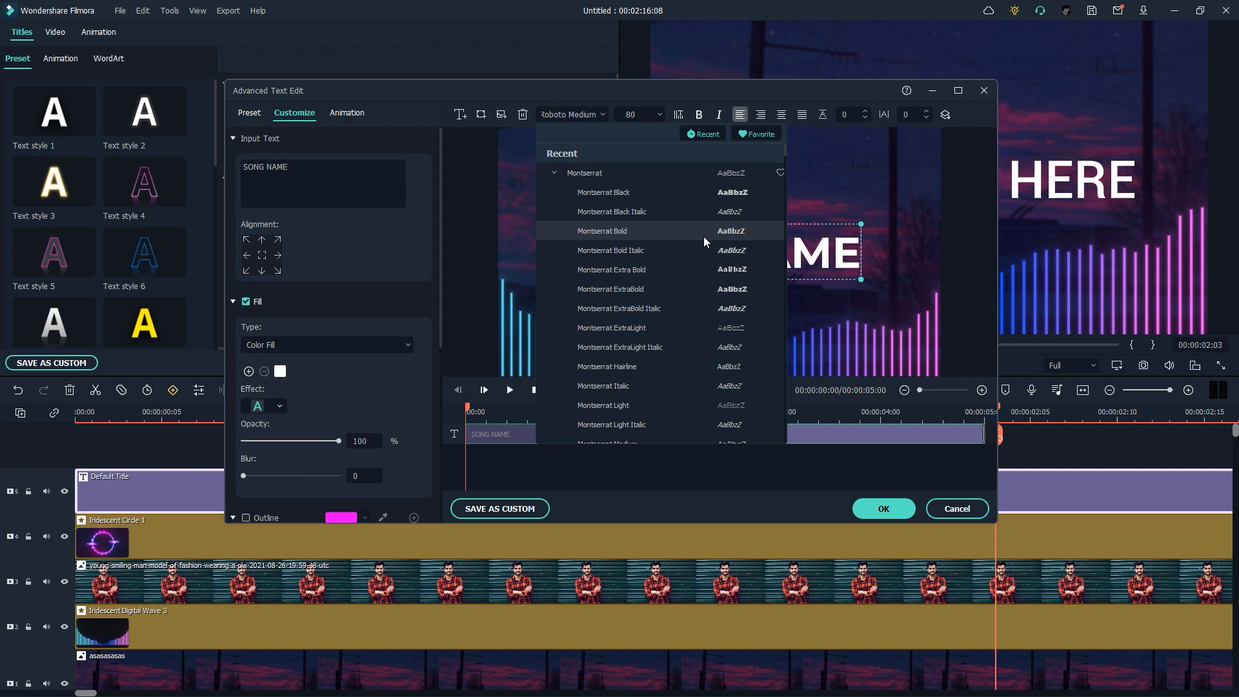
pyautogui.click(601, 230)
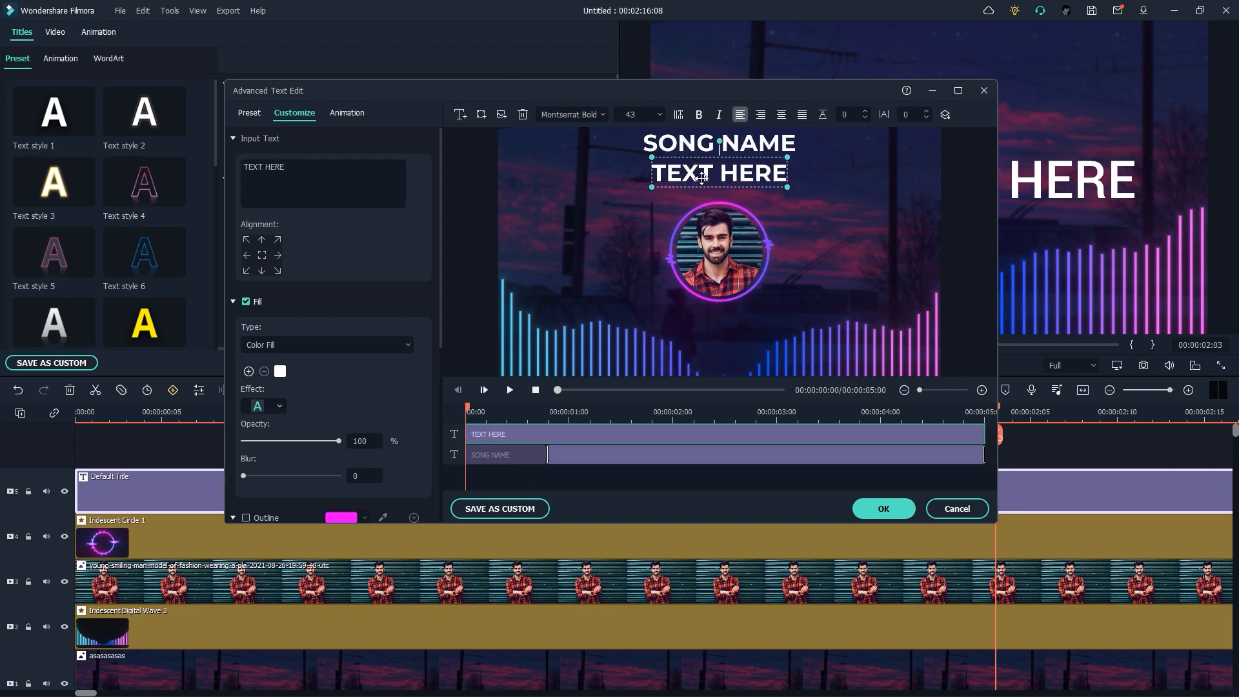
# - Change the second line to Artist Name in a thinner Montserrat weight
pyautogui.doubleClick(718, 173)
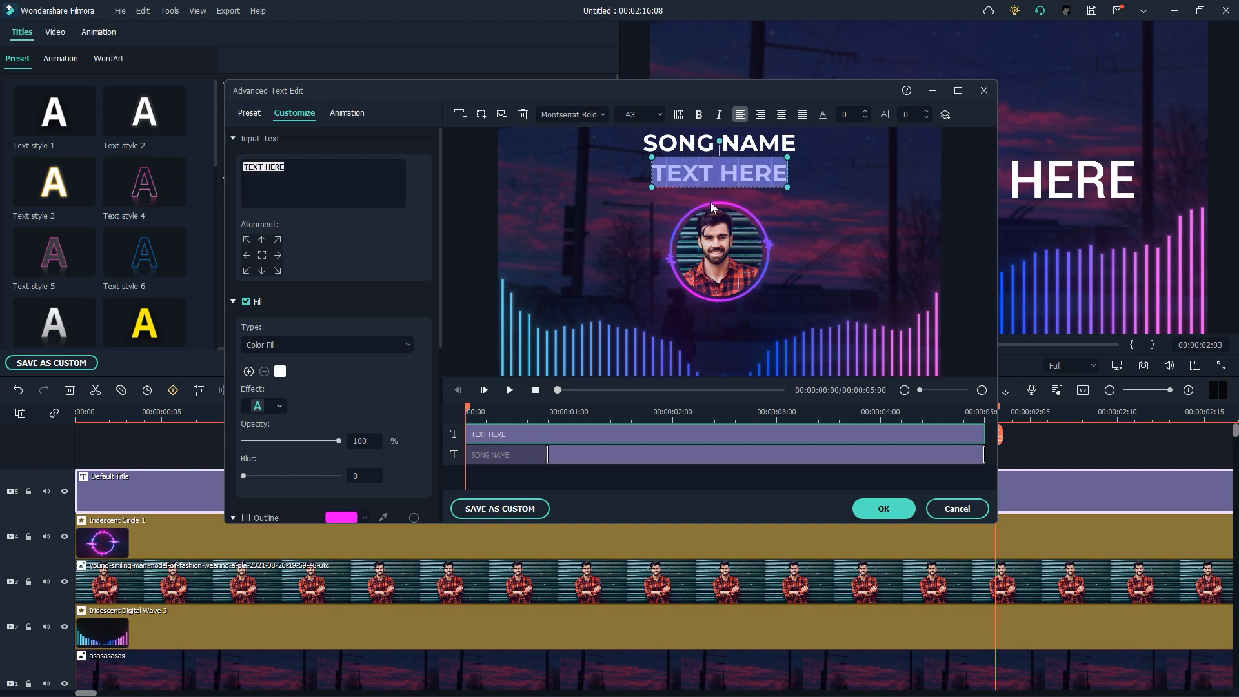
pyautogui.write('Artist Name')
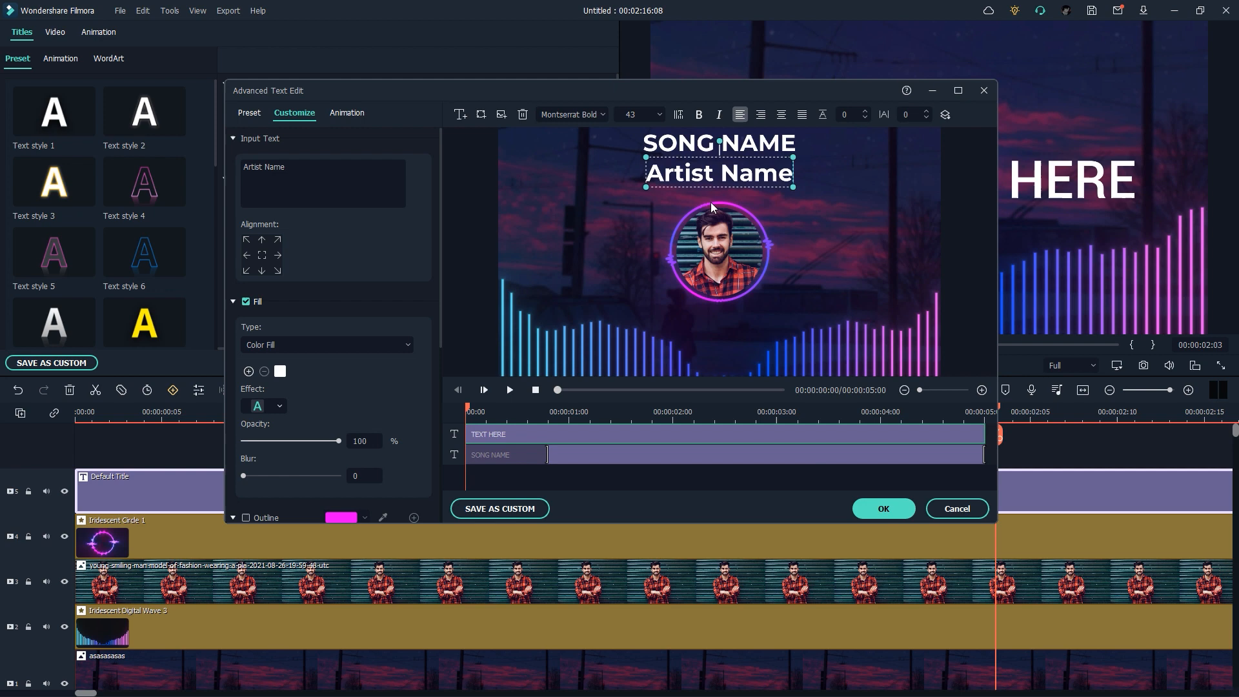
pyautogui.click(572, 114)
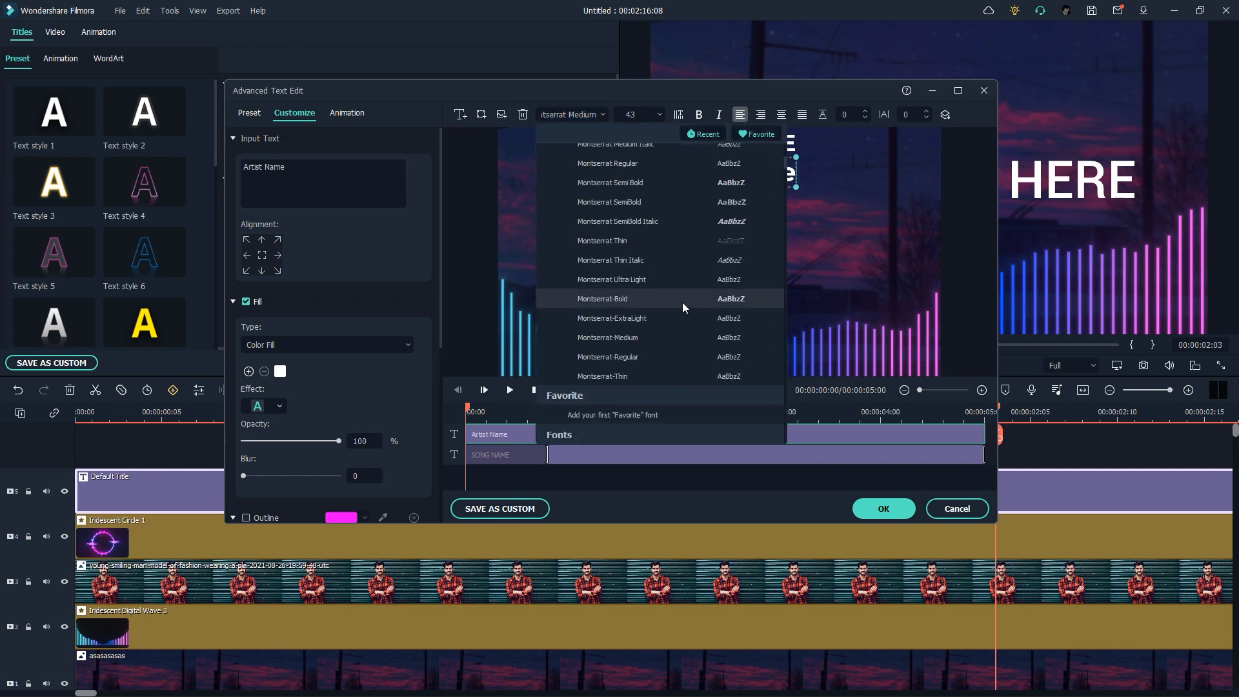
pyautogui.click(602, 299)
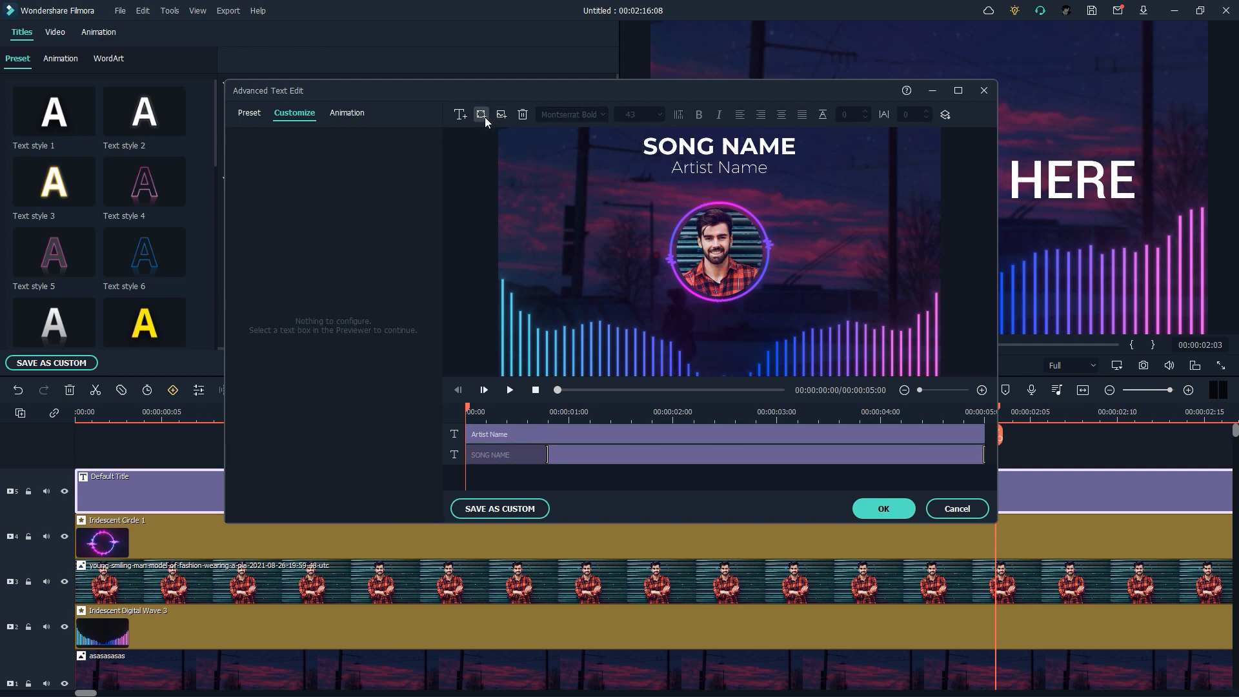
# - Add a shape text box reading 'Listen On Spotify' and remove its grey shape fill
pyautogui.click(480, 114)
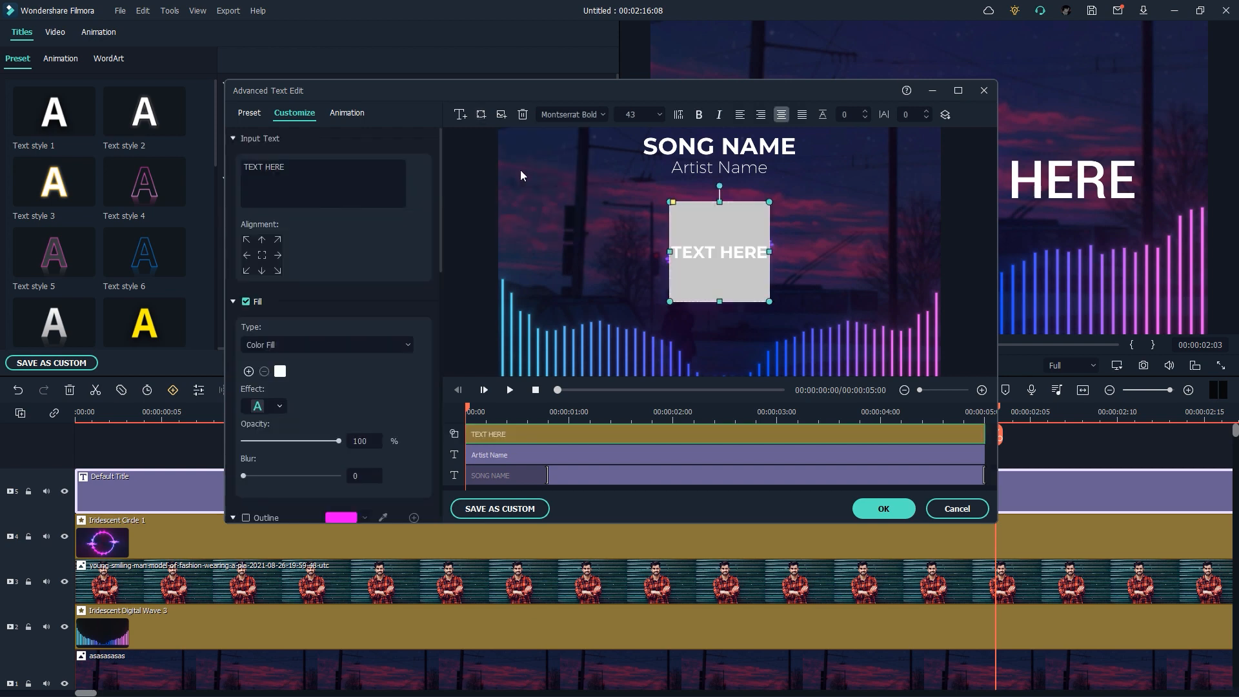
pyautogui.write('Listen On Spotify')
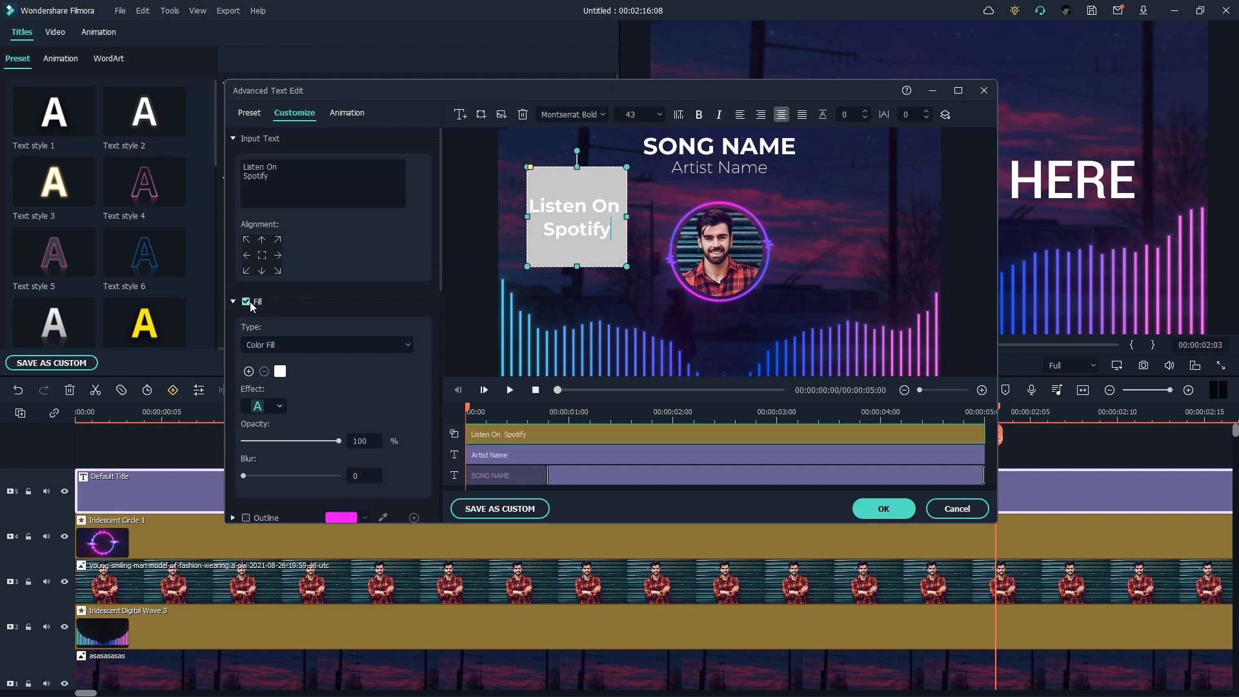
pyautogui.click(234, 302)
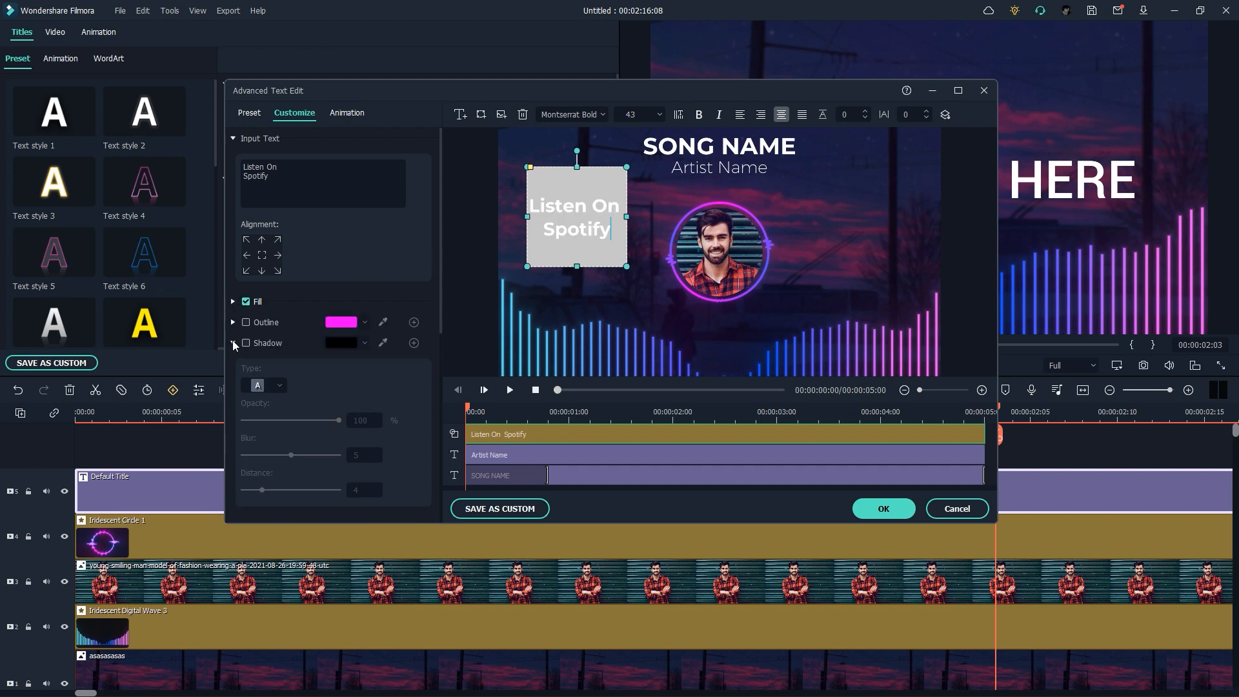
pyautogui.click(235, 344)
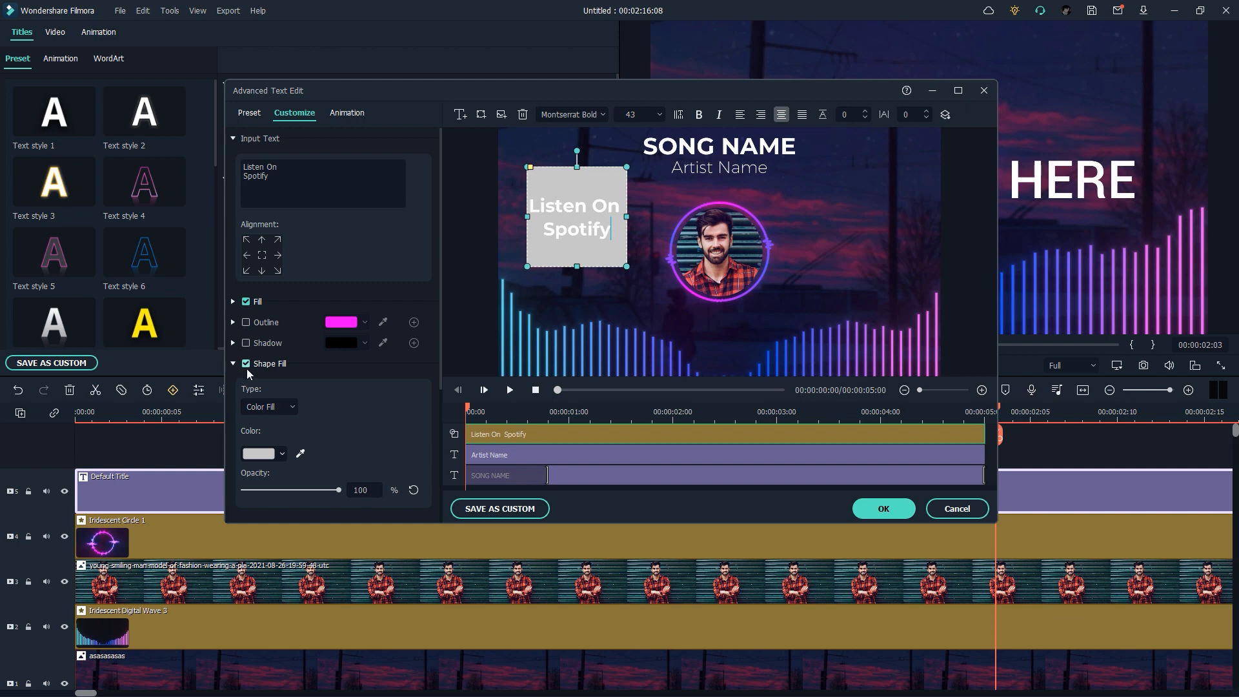
pyautogui.click(245, 364)
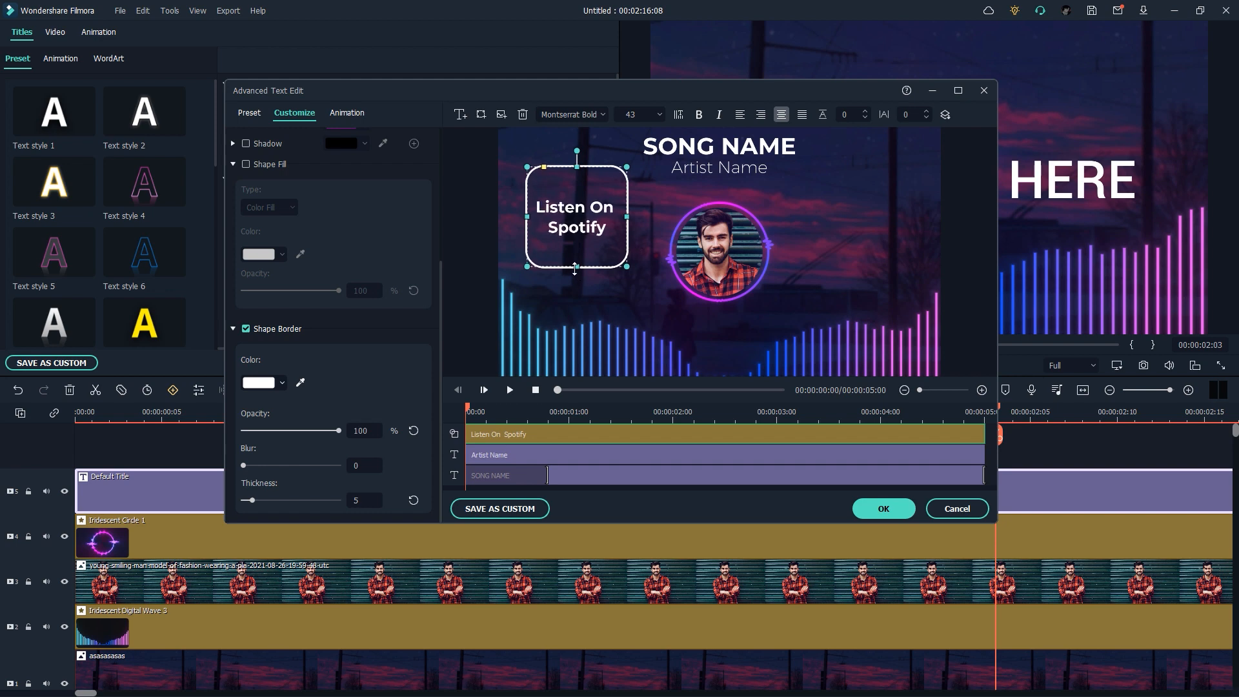
# - Move the 'Listen On Spotify' box top-left beside SONG NAME and play the title preview
pyautogui.moveTo(576, 217); pyautogui.dragTo(565, 178)
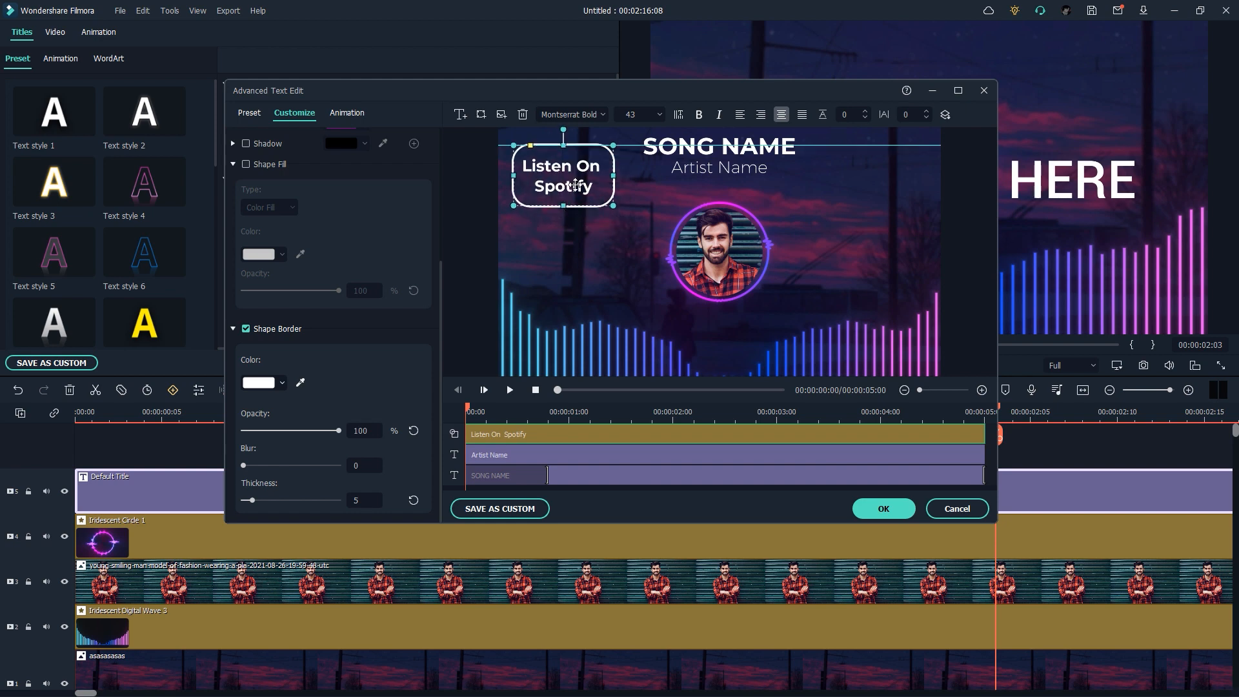
pyautogui.click(807, 274)
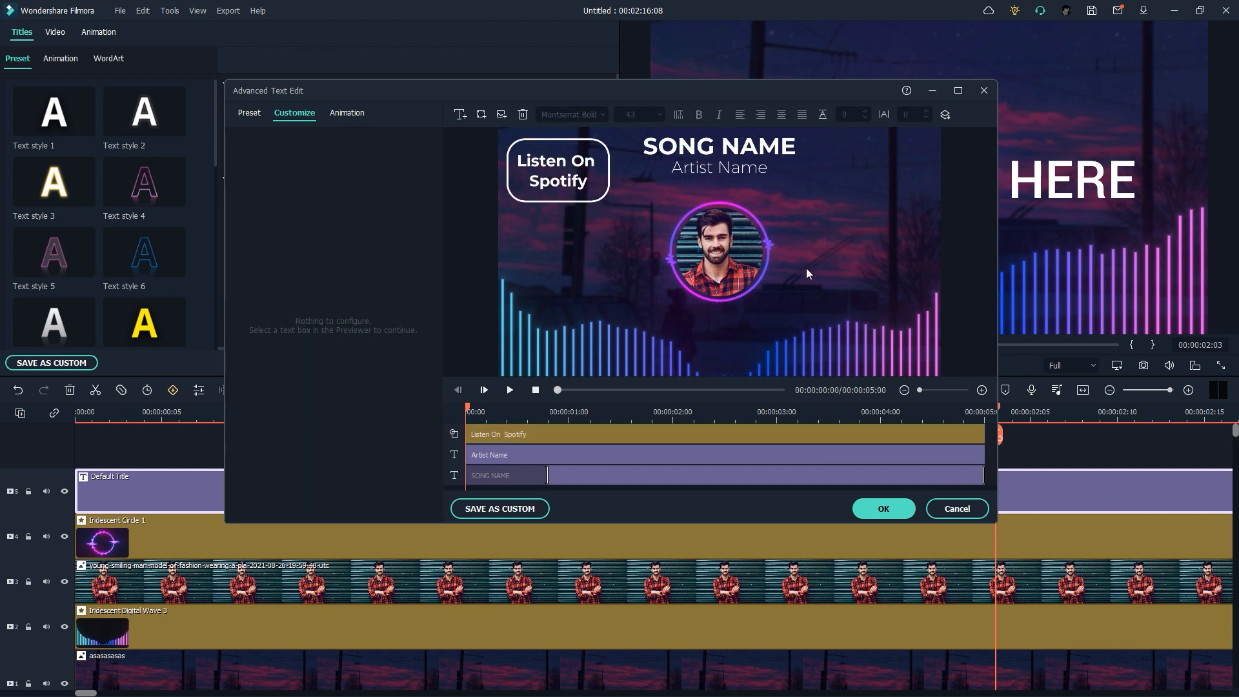
pyautogui.click(510, 390)
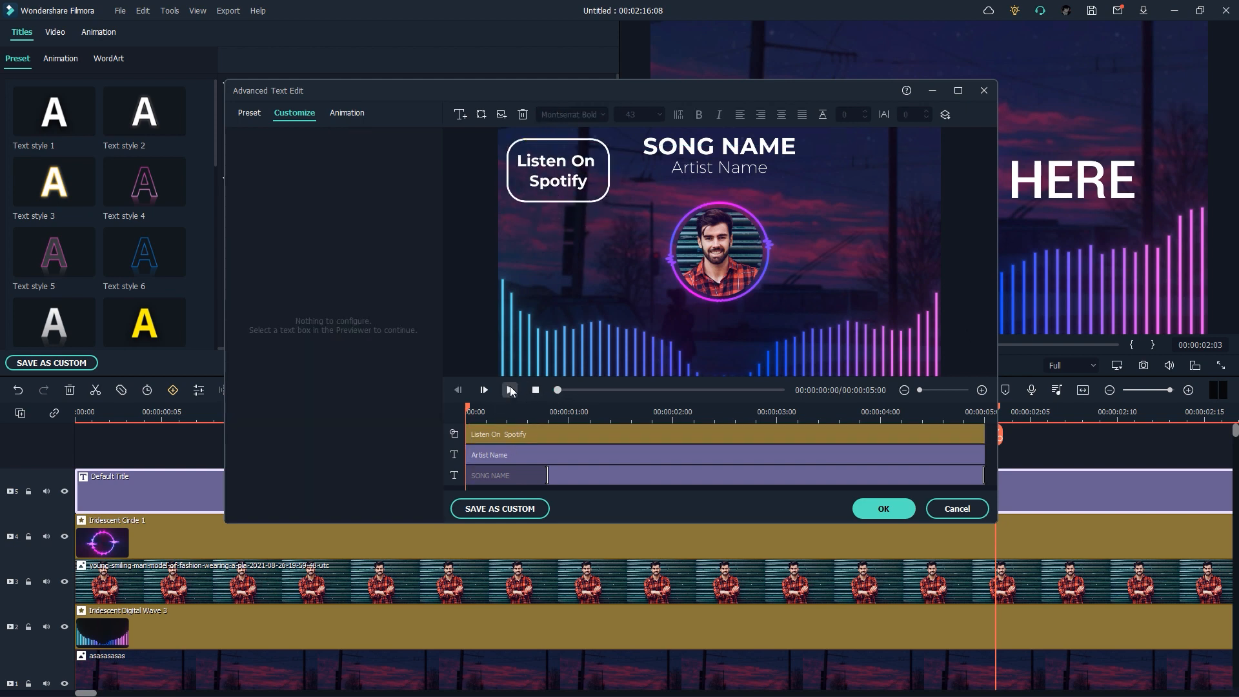
pyautogui.click(510, 390)
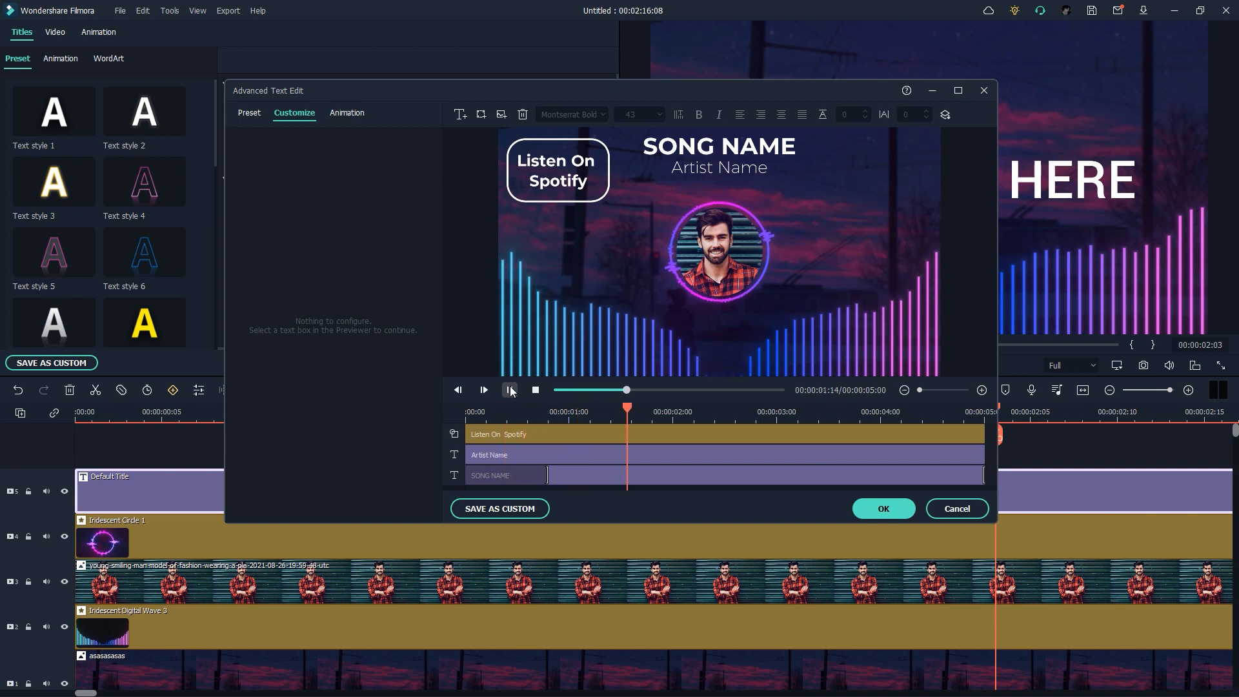
pyautogui.click(511, 390)
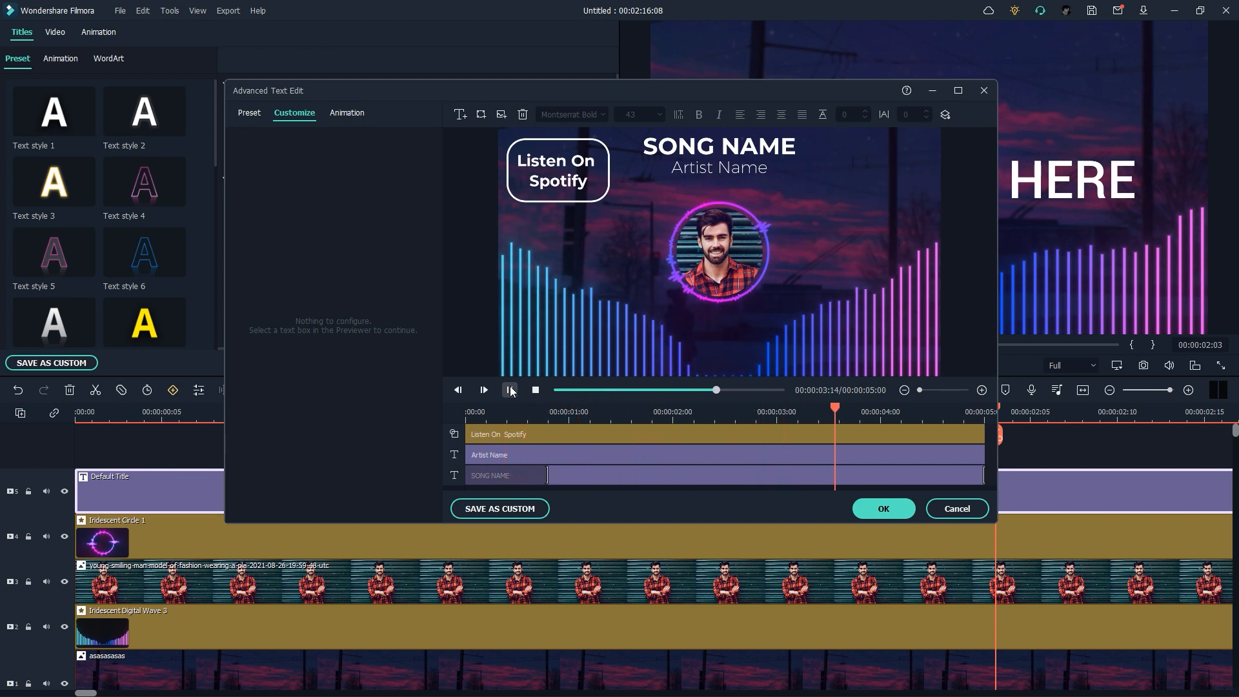